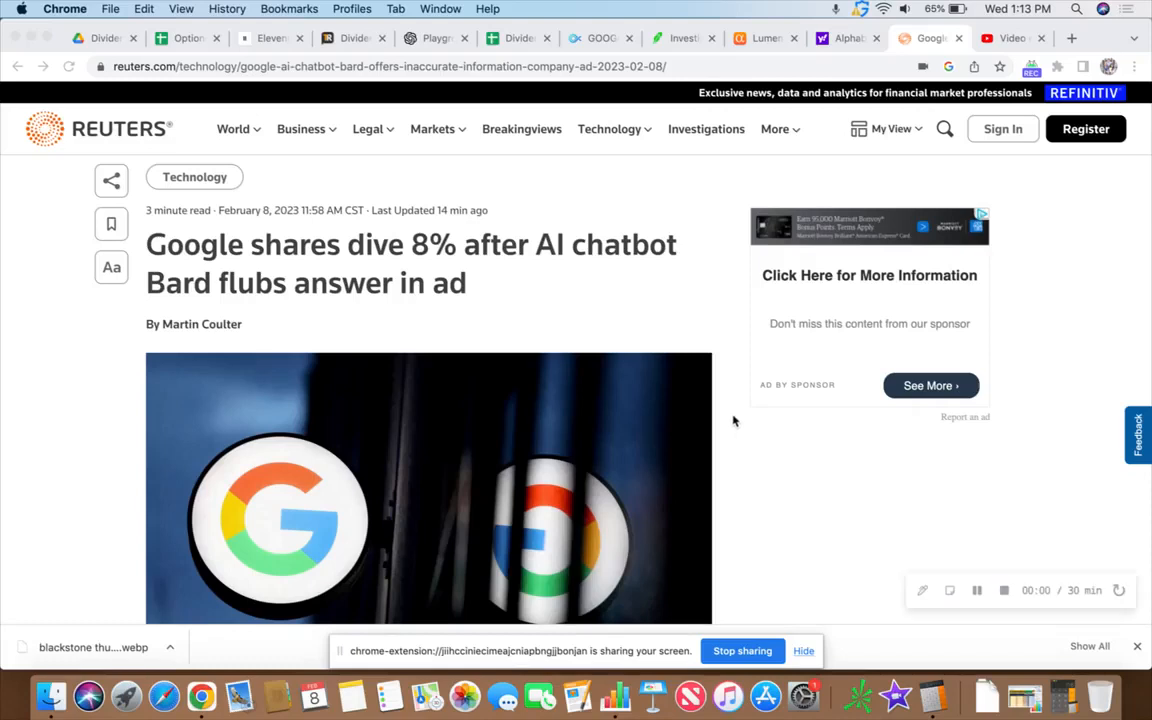
mouse_move(793, 636)
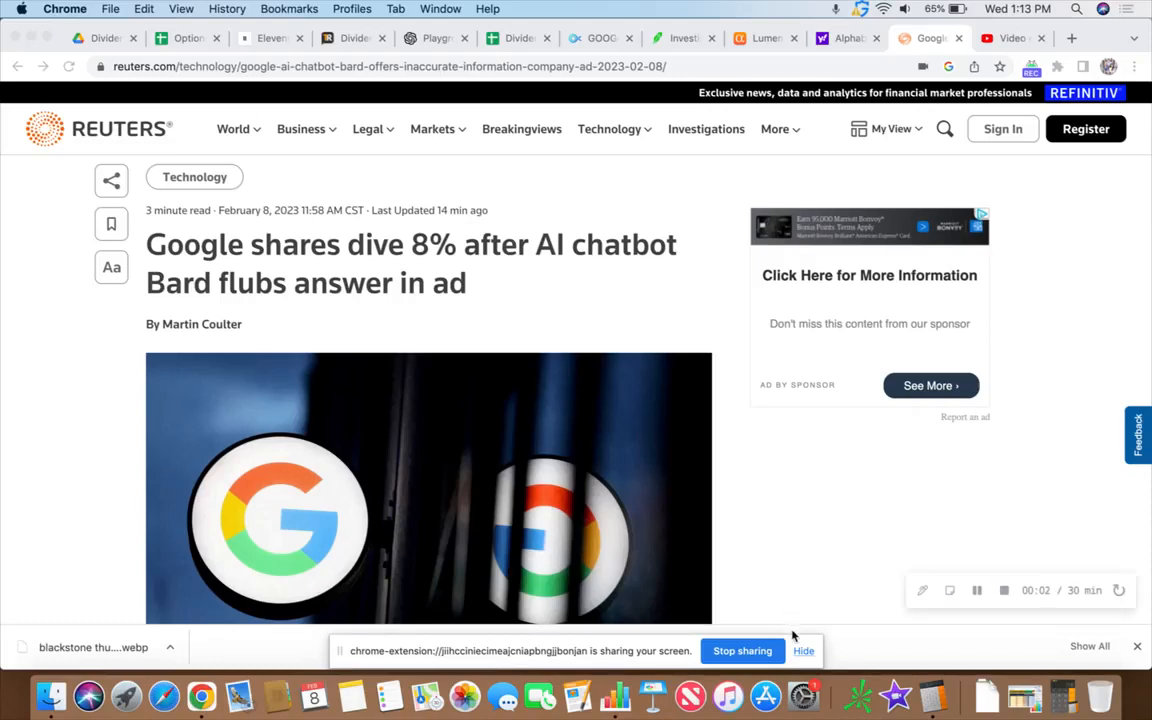
Bring up the Alpha Spread GOOGL valuation: 109.23 USD intrinsic value, 10% undervalued.
click(804, 651)
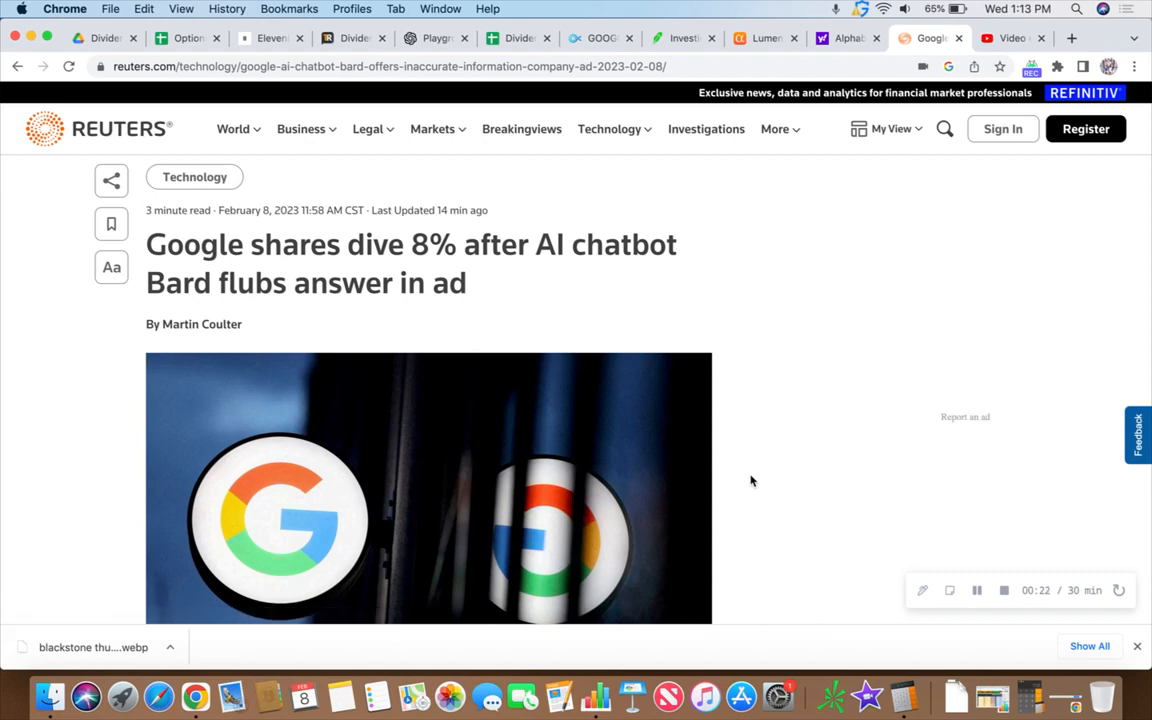
mouse_move(748, 473)
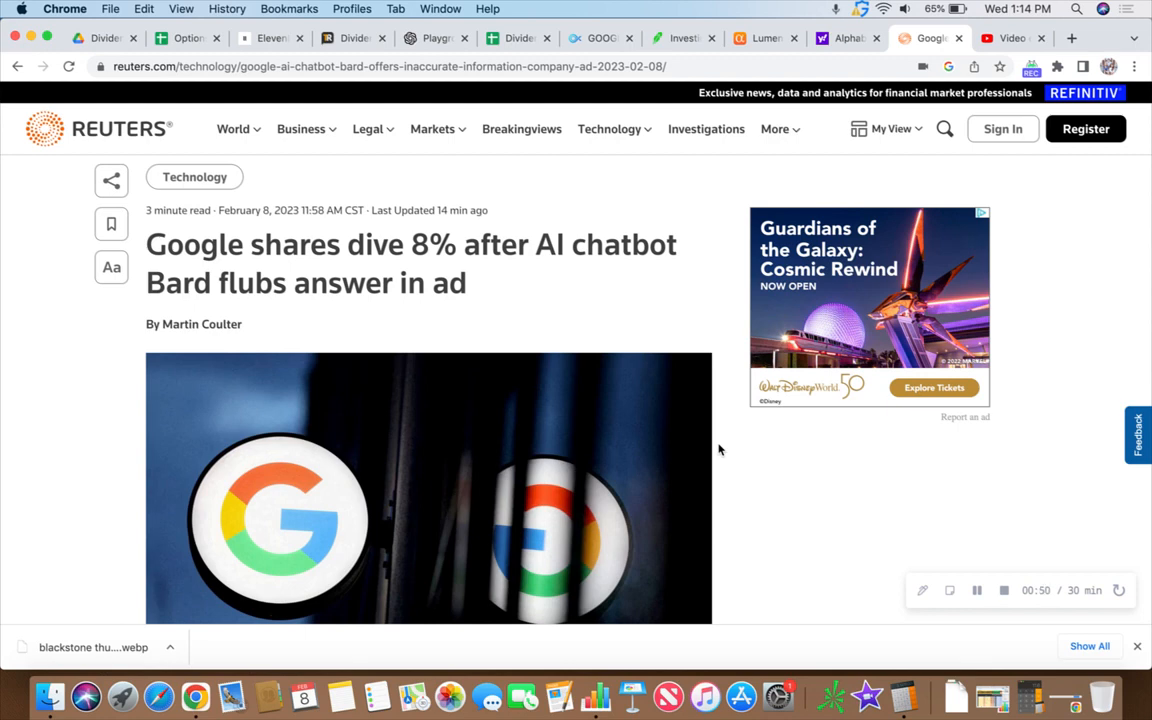
scroll(down, 3)
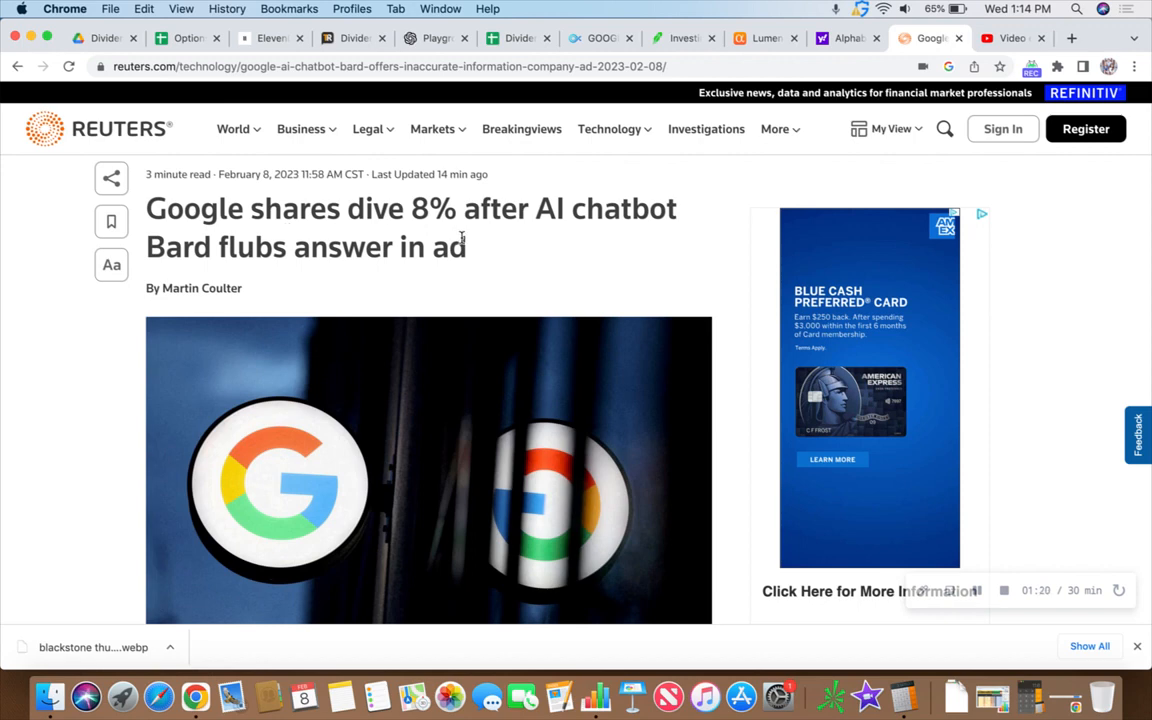
mouse_move(530, 266)
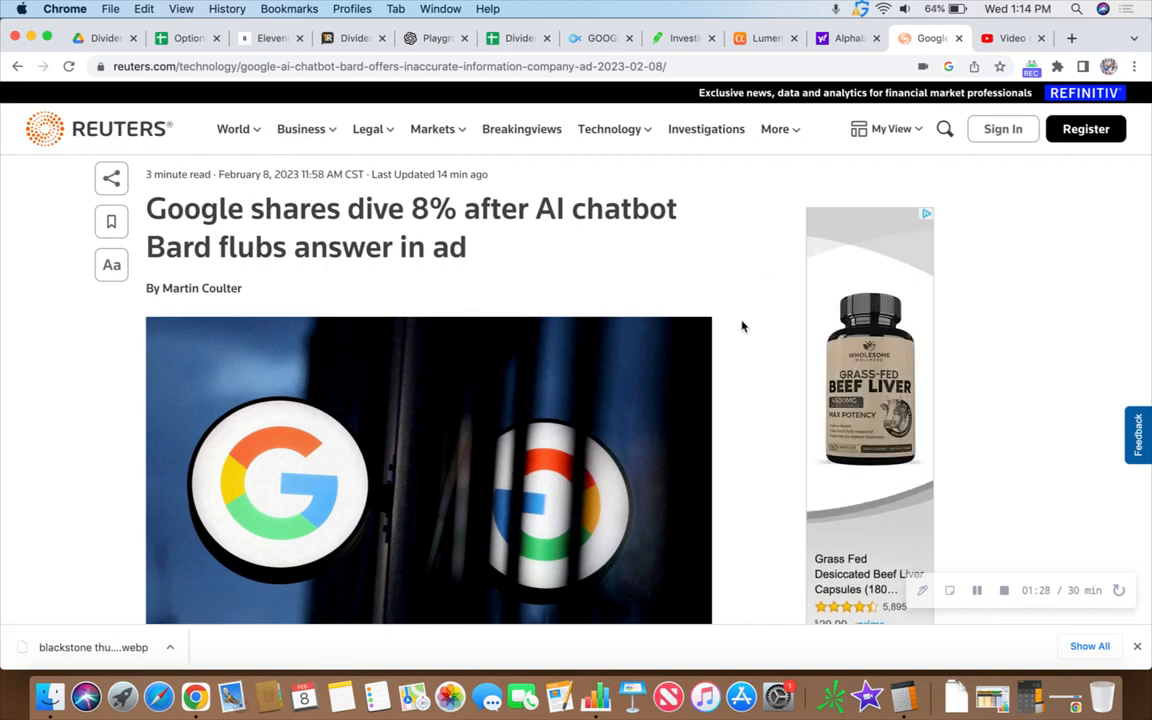
mouse_move(735, 271)
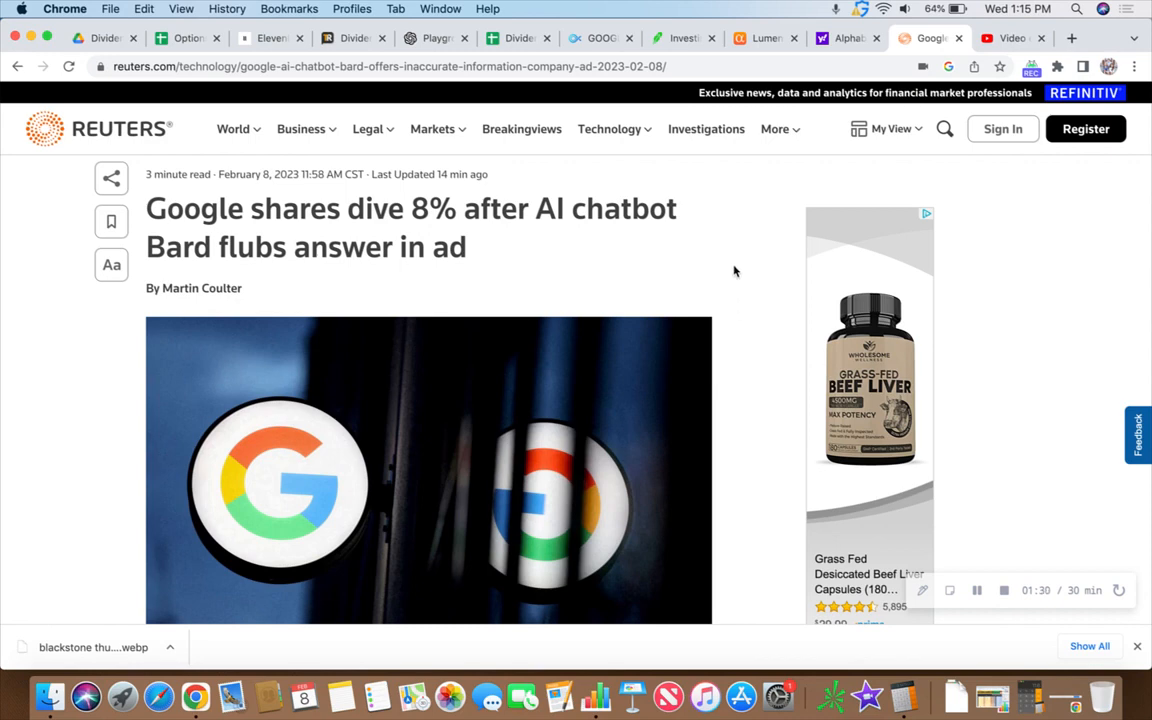
mouse_move(600, 38)
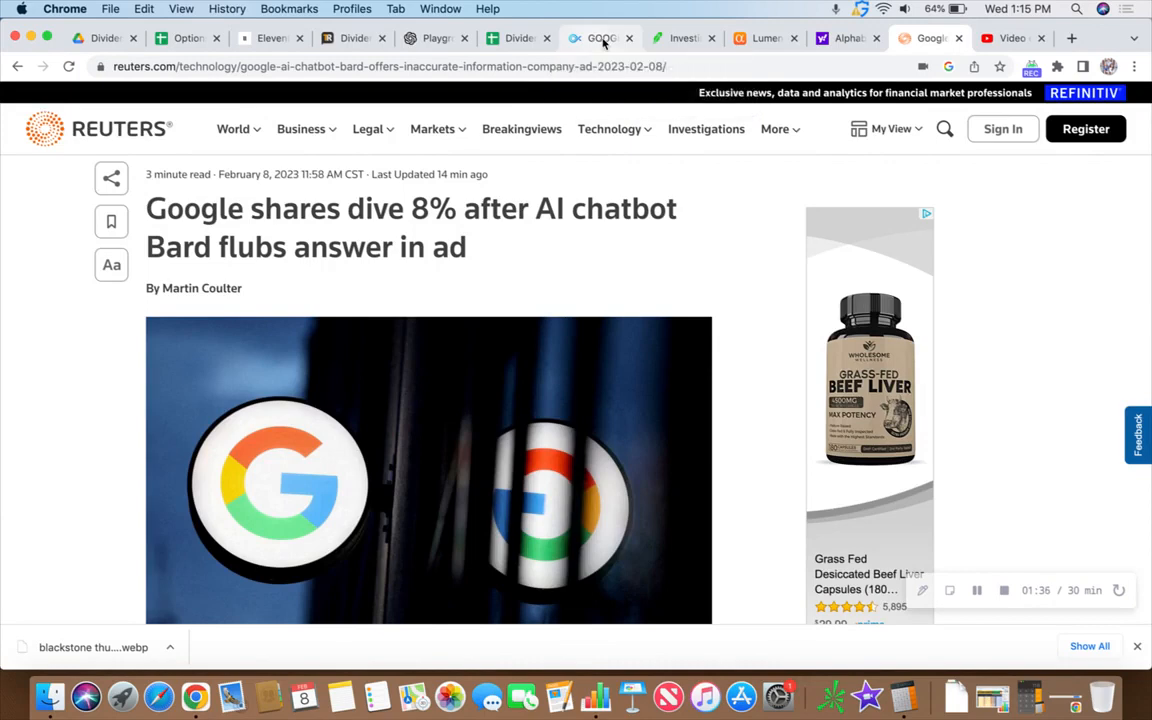
click(600, 38)
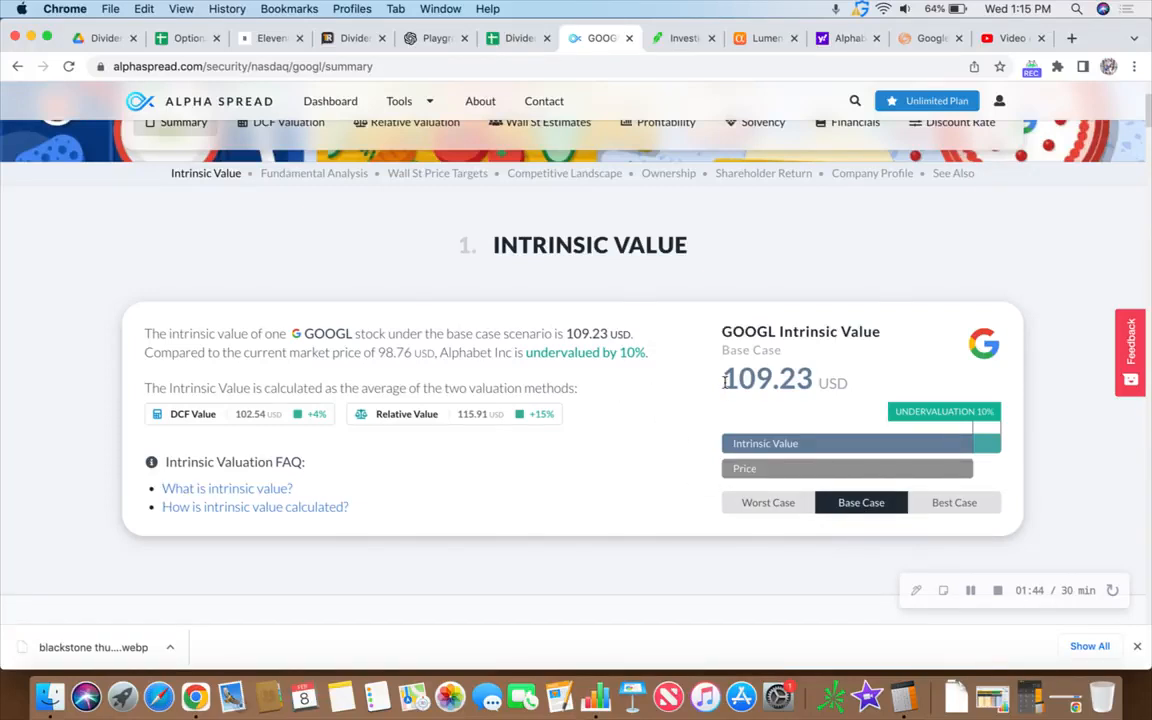
mouse_move(635, 415)
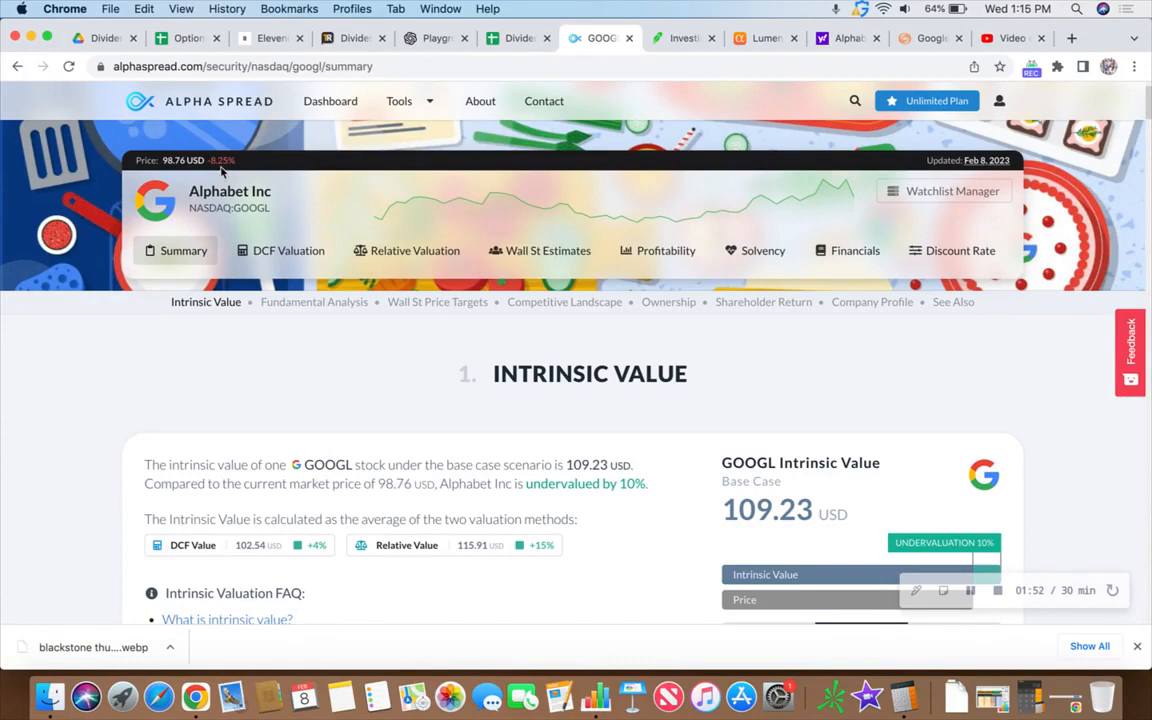
mouse_move(173, 172)
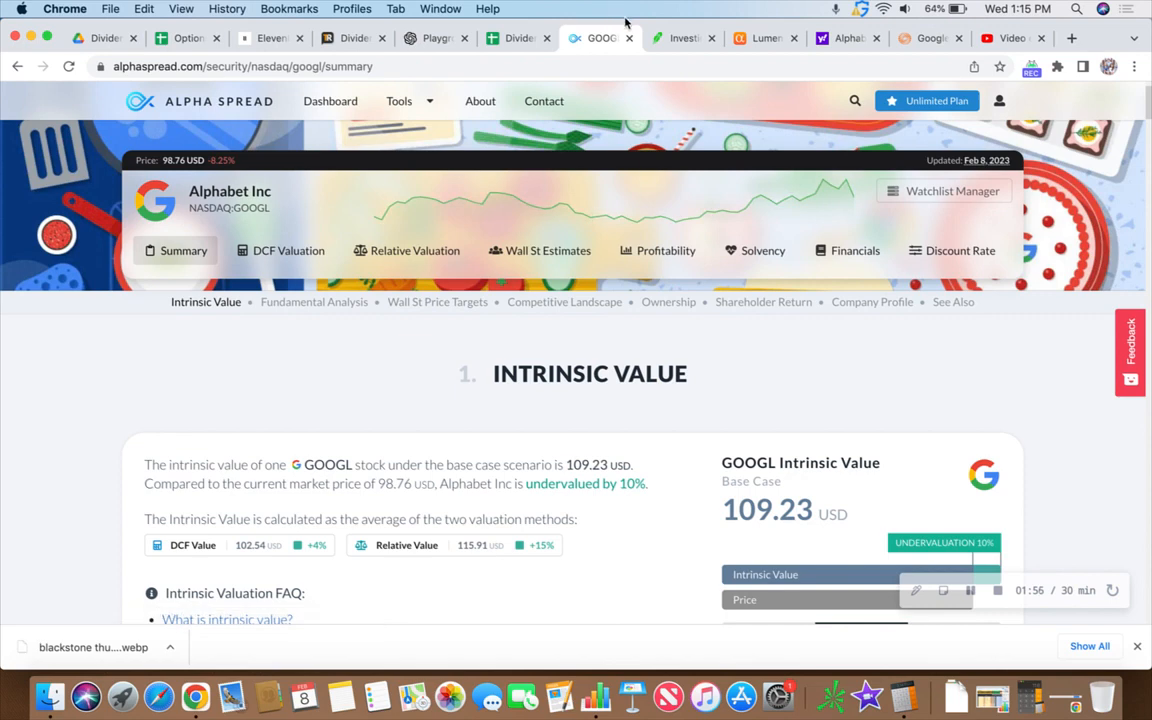
Show Yahoo Finance's GOOG five-day chart at 99.84, down 7.59%.
click(843, 38)
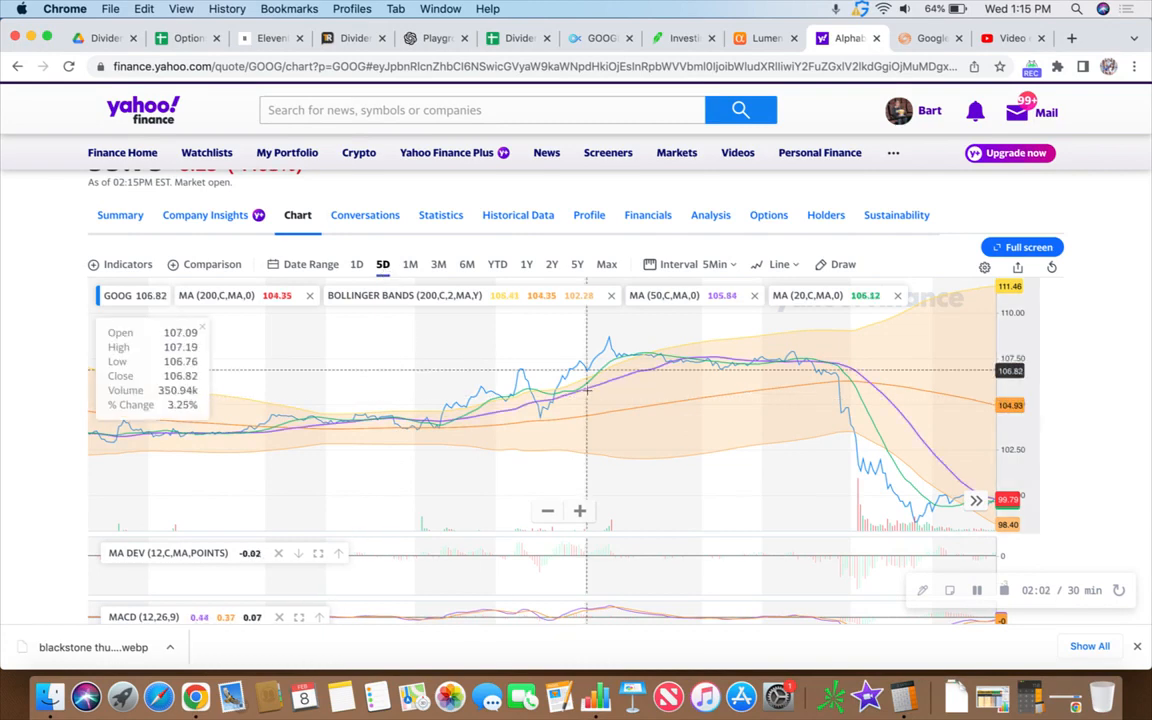
mouse_move(838, 430)
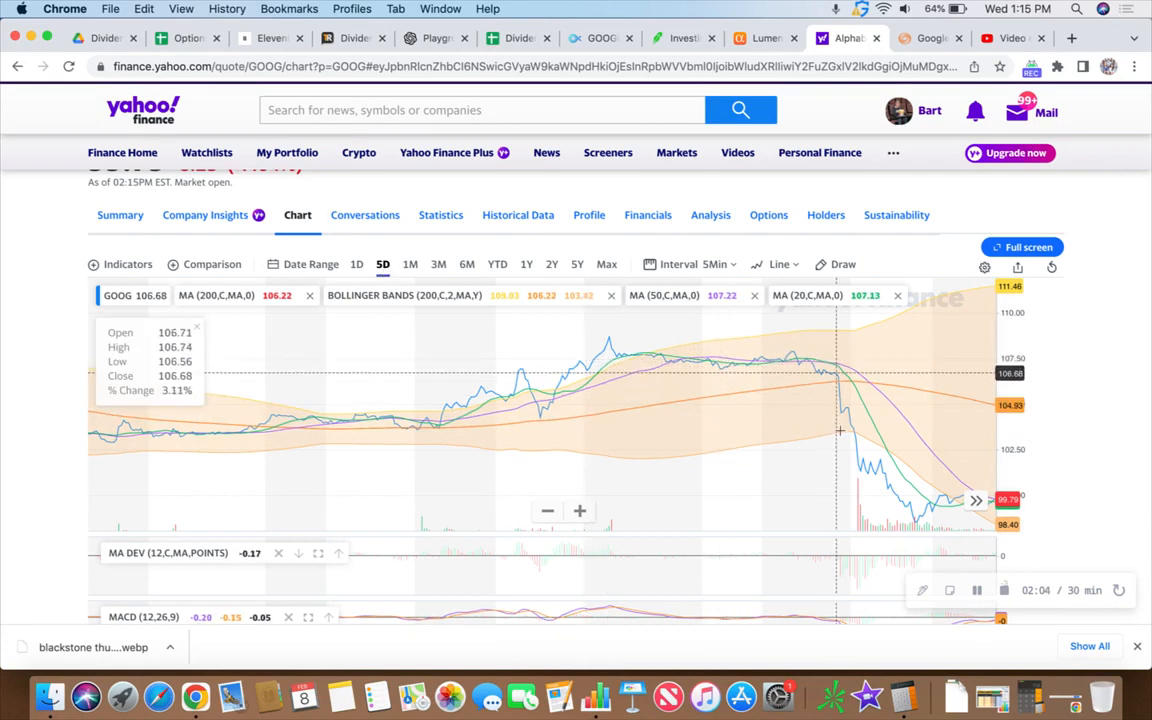
mouse_move(908, 511)
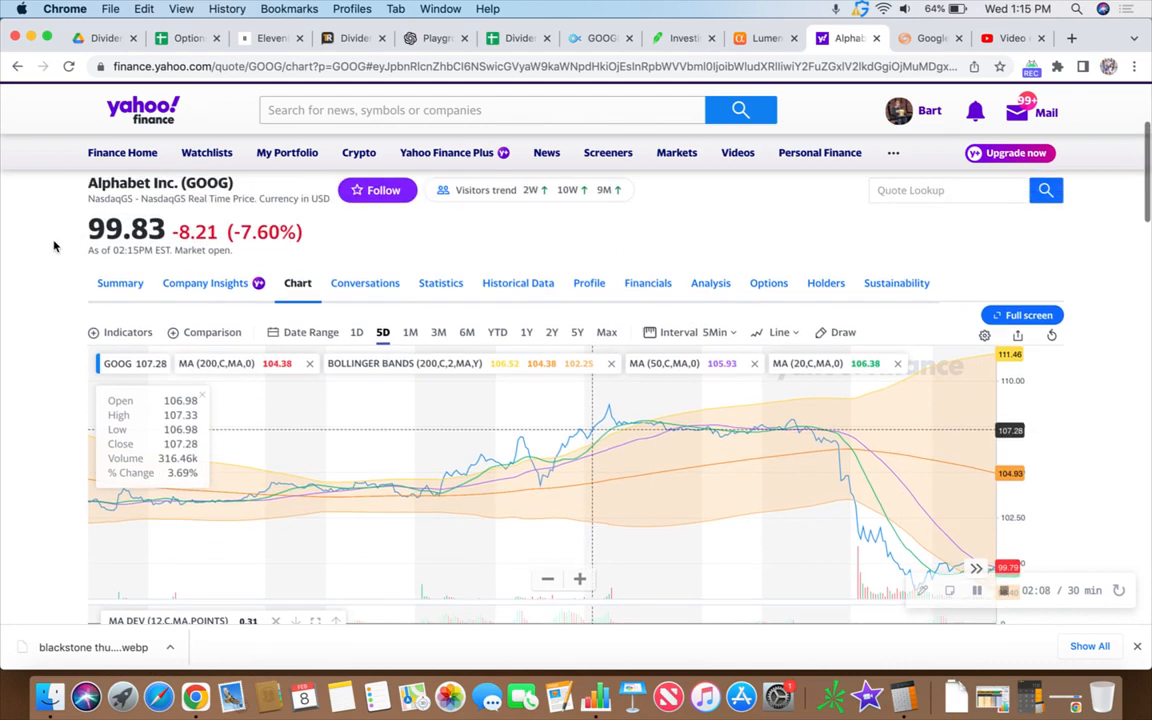
scroll(down, 3)
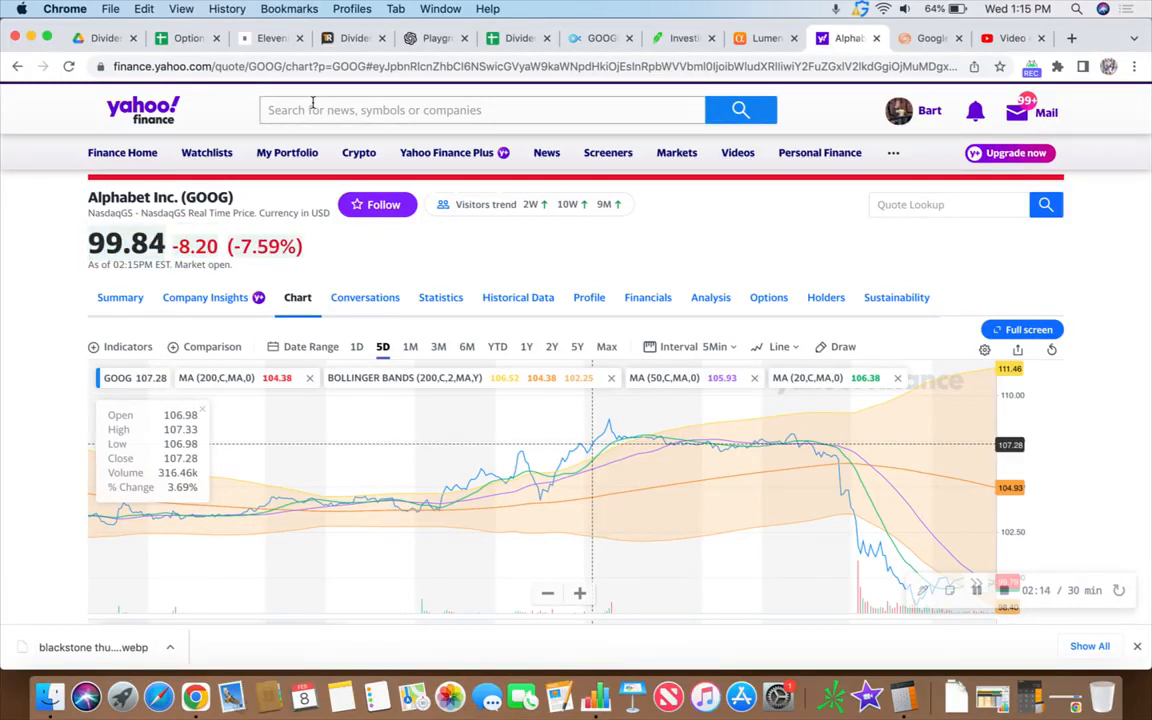
mouse_move(600, 38)
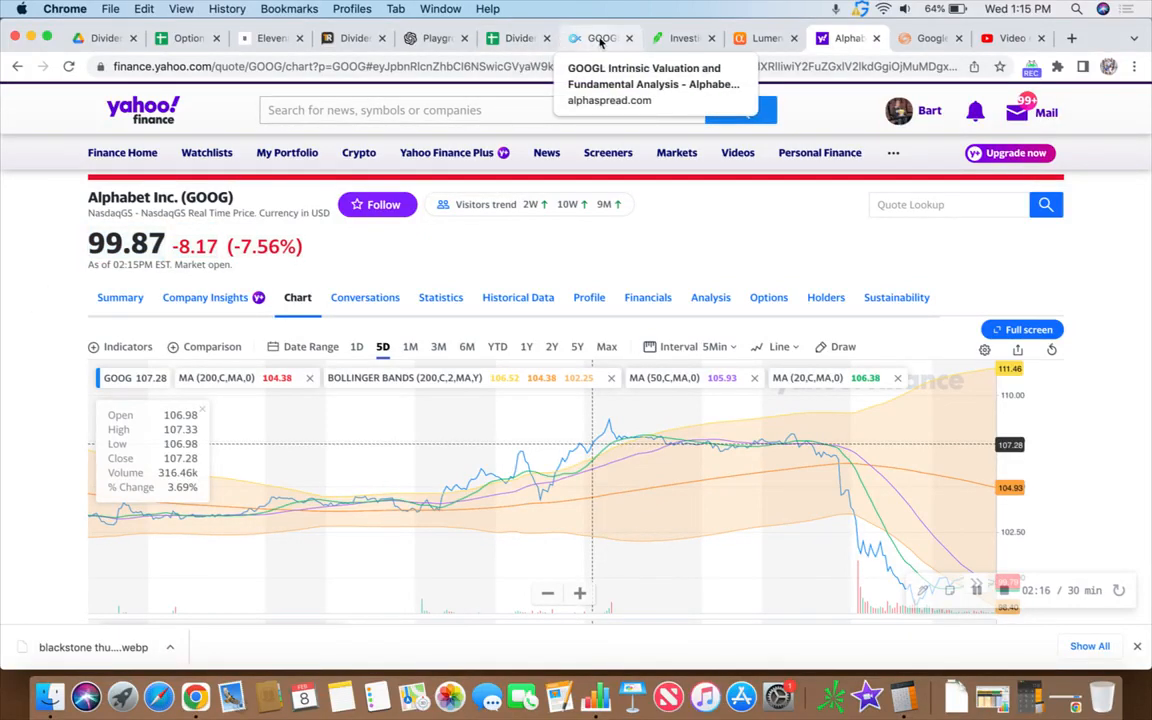
Search 'goog' in Robinhood to reach the GOOG page at $99.94 with its buy form.
click(683, 38)
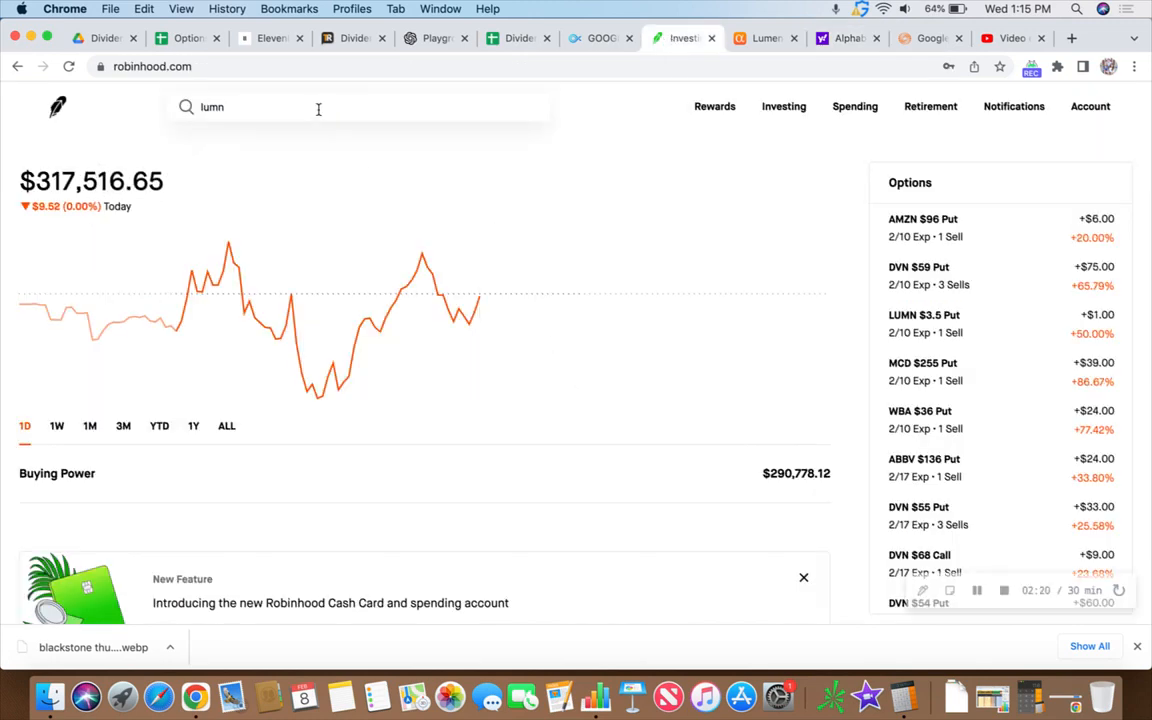
text(goog)
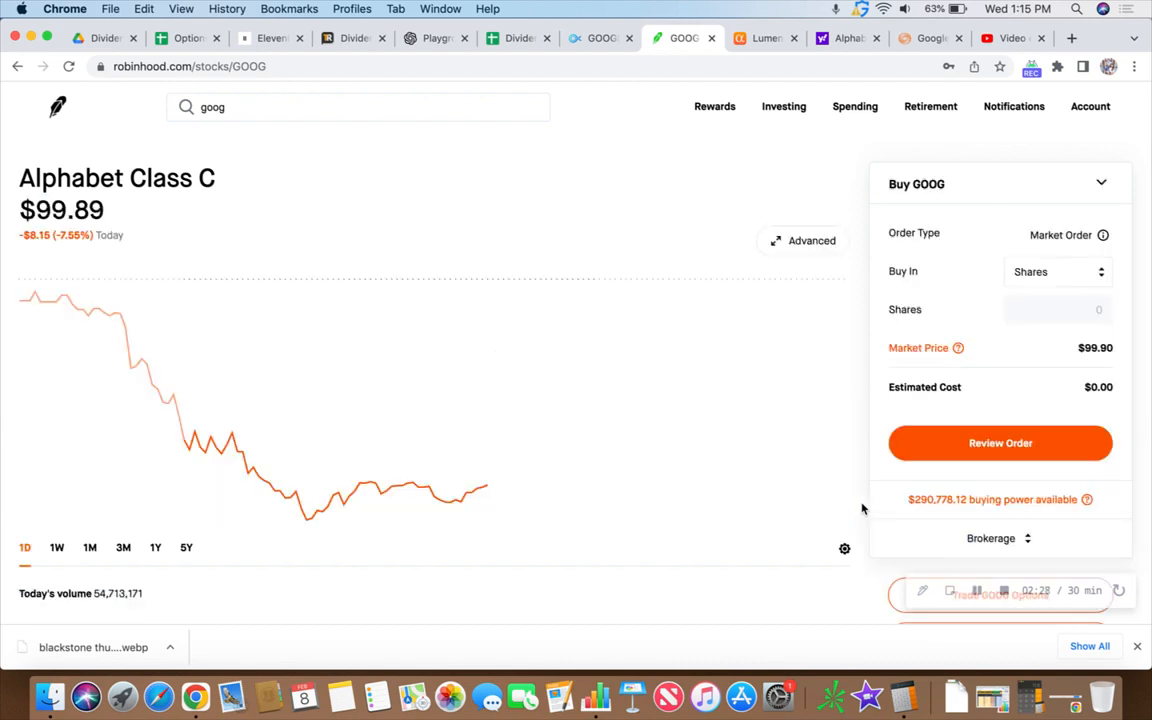
mouse_move(858, 478)
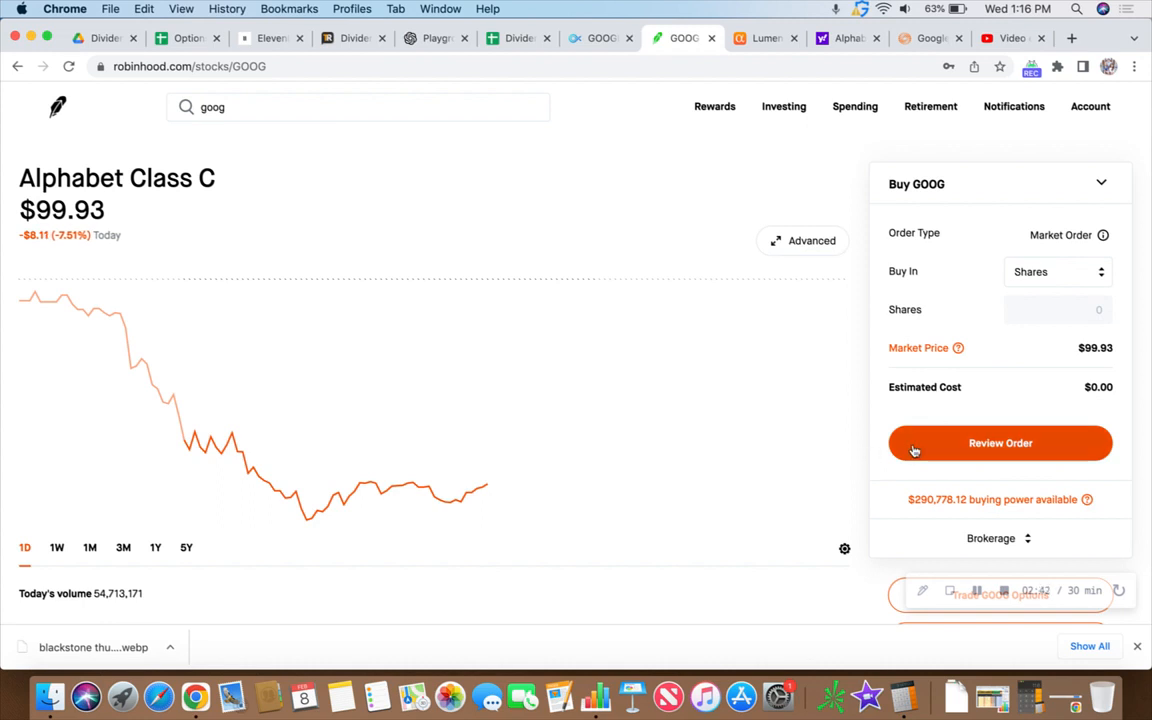
scroll(down, 3)
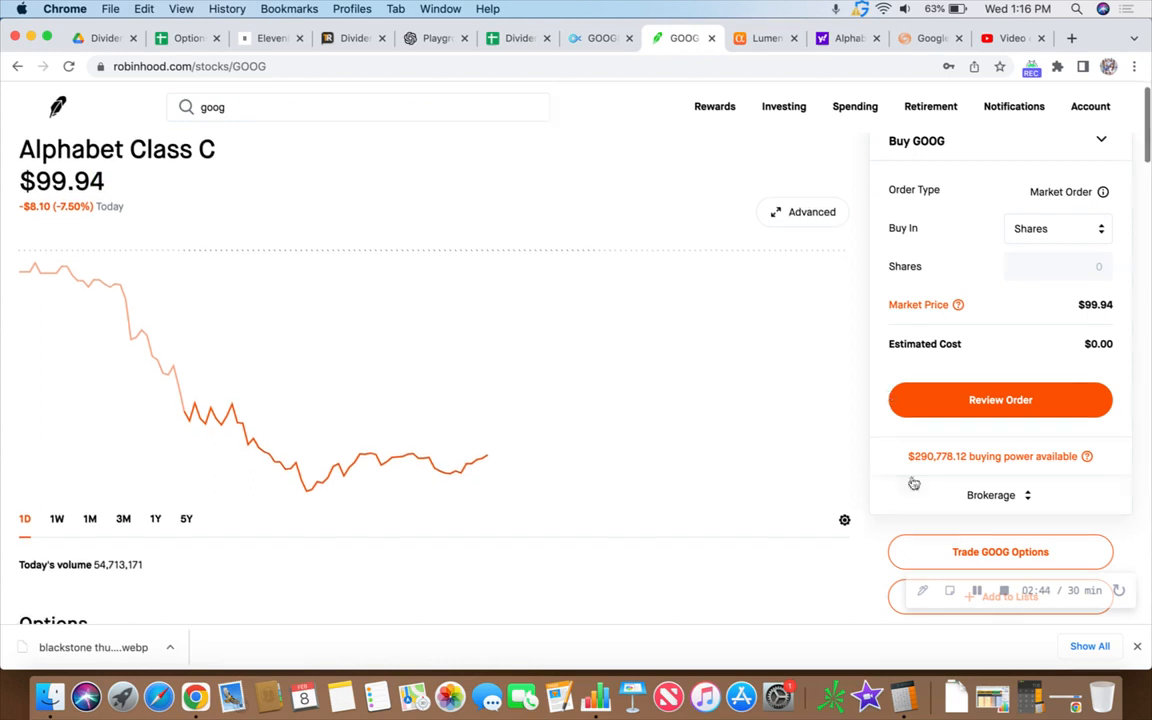
mouse_move(912, 483)
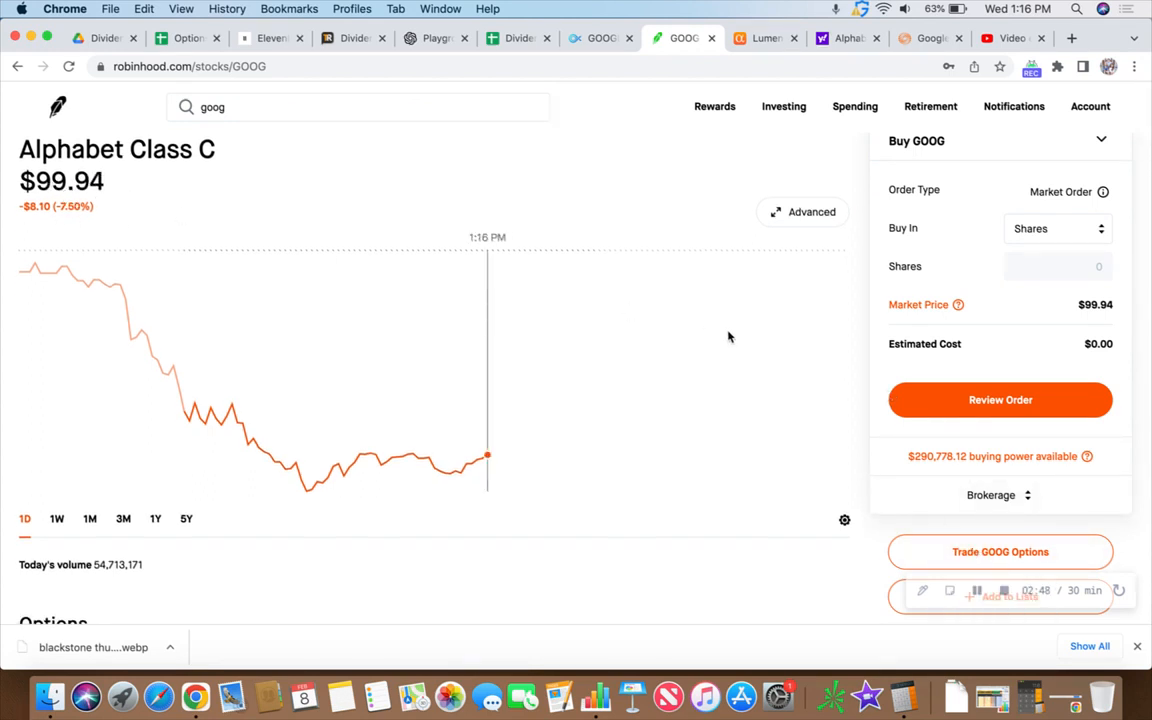
click(1000, 551)
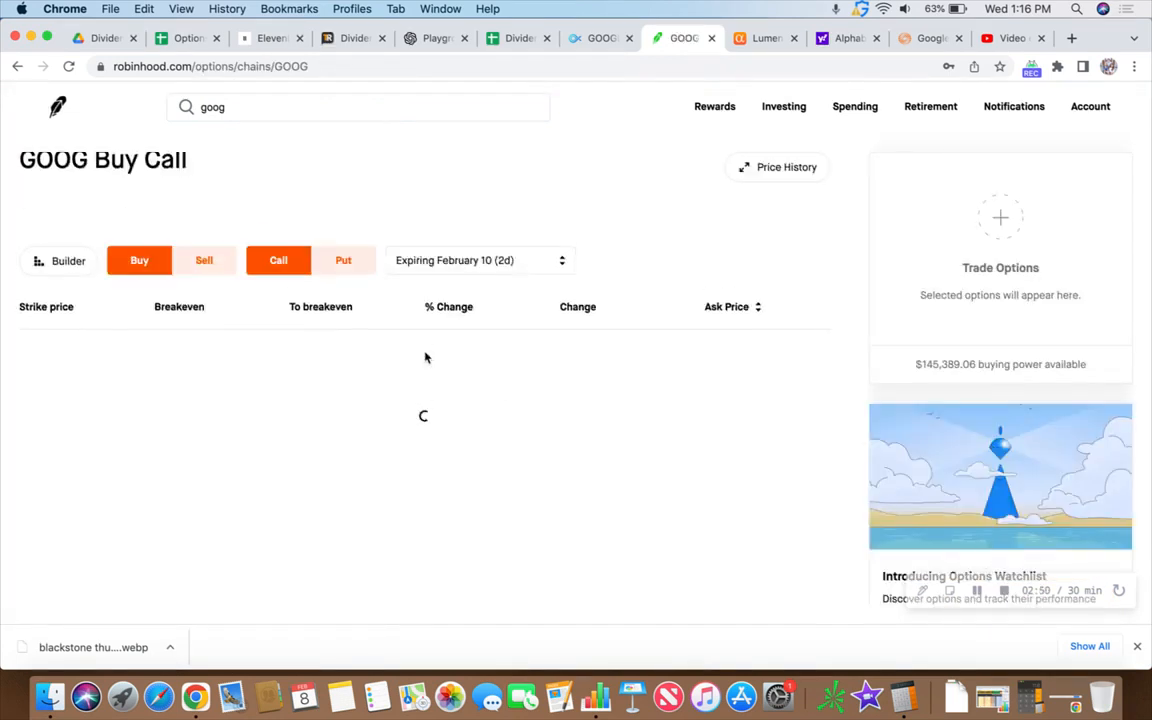
click(204, 241)
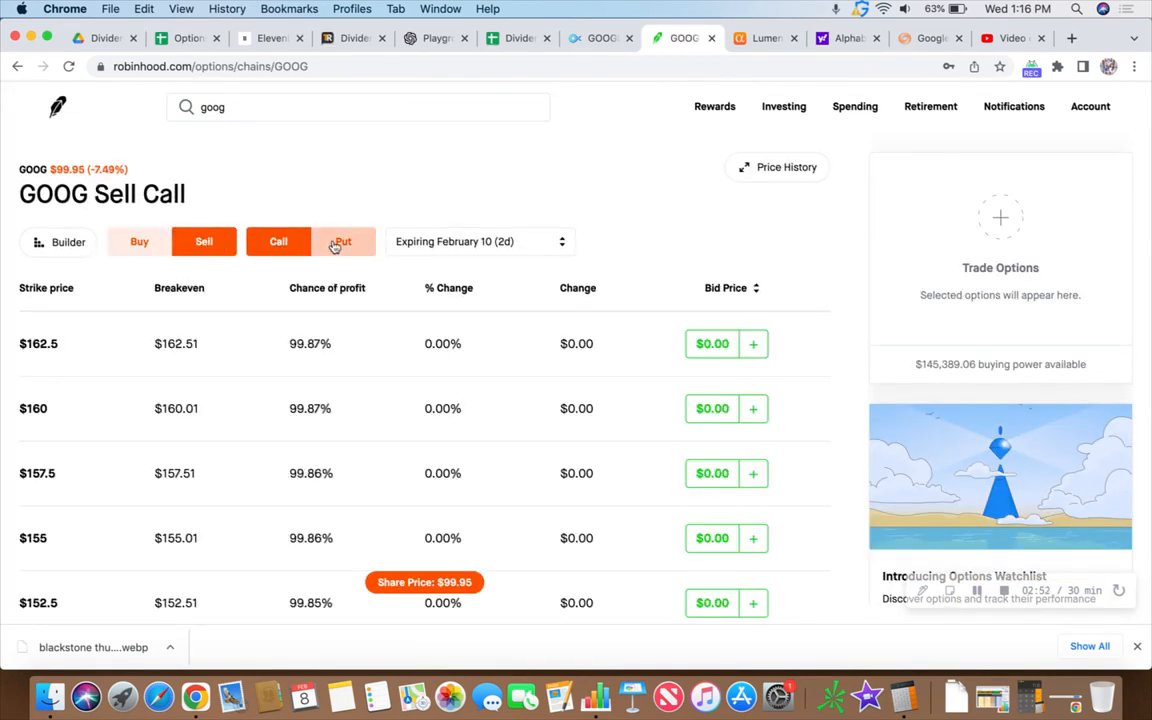
click(343, 241)
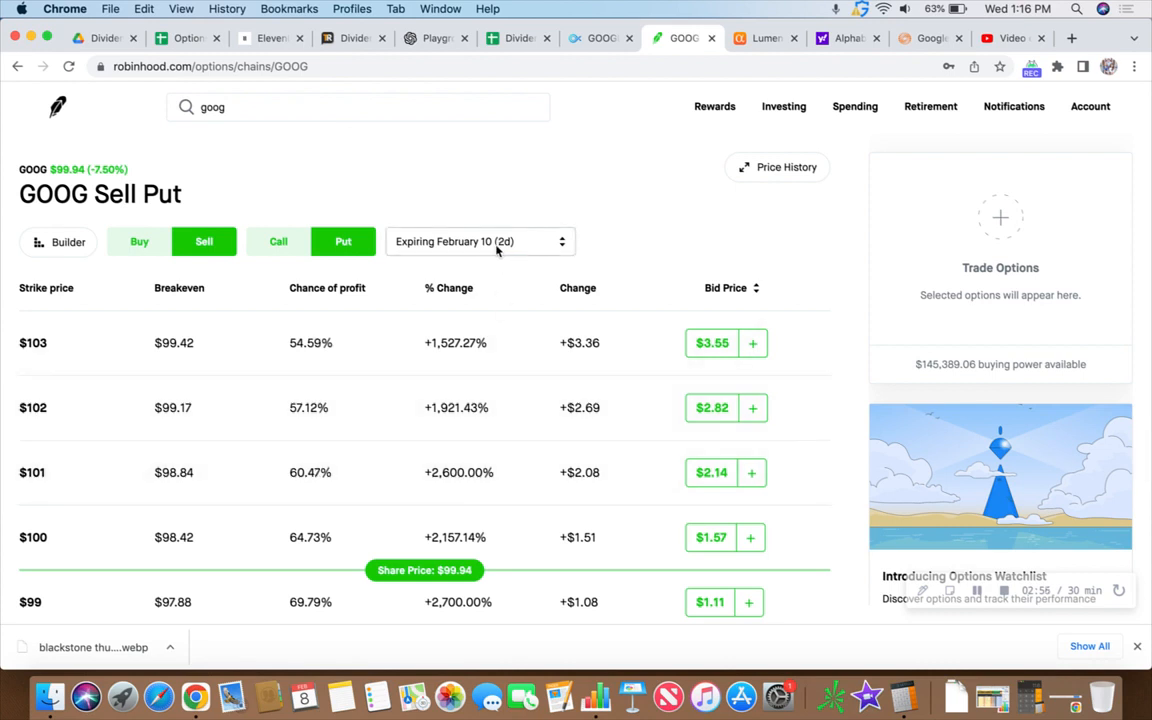
scroll(down, 3)
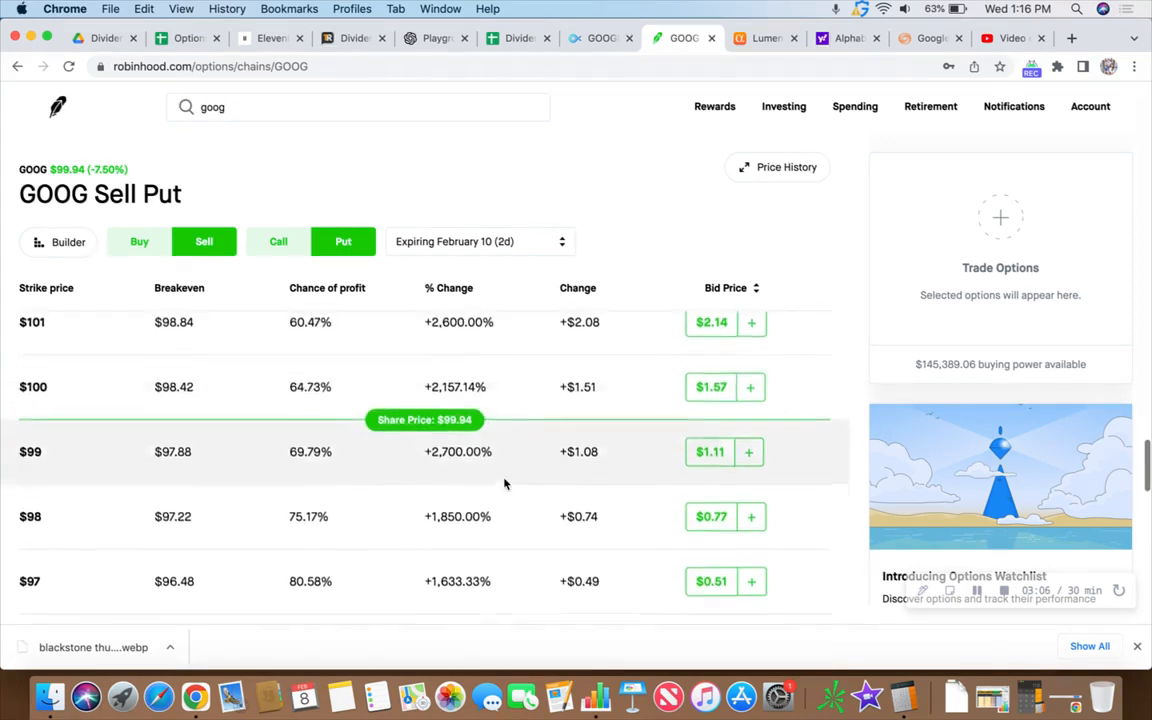
scroll(down, 3)
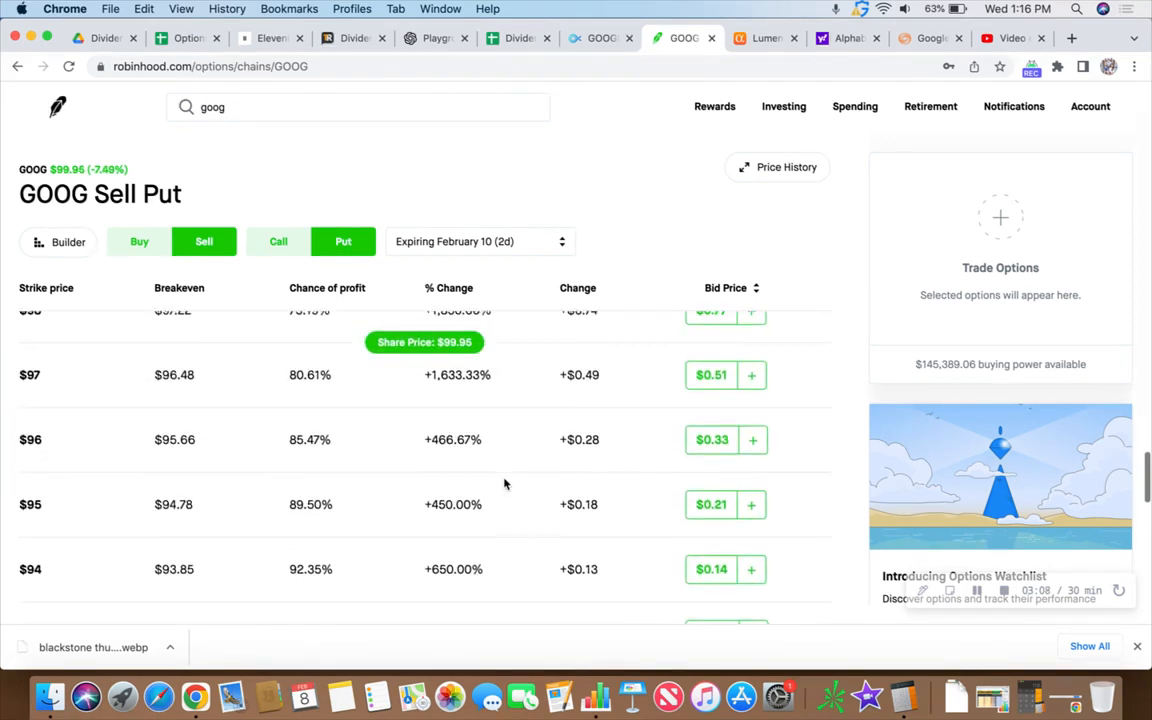
scroll(down, 3)
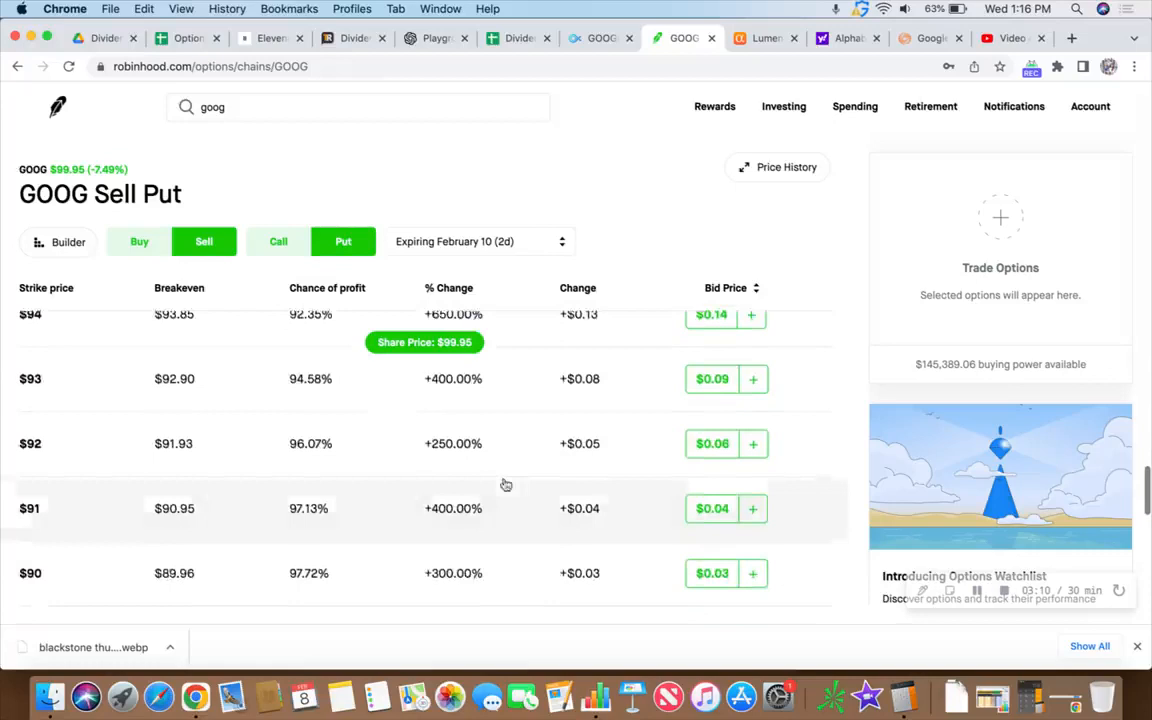
scroll(down, 3)
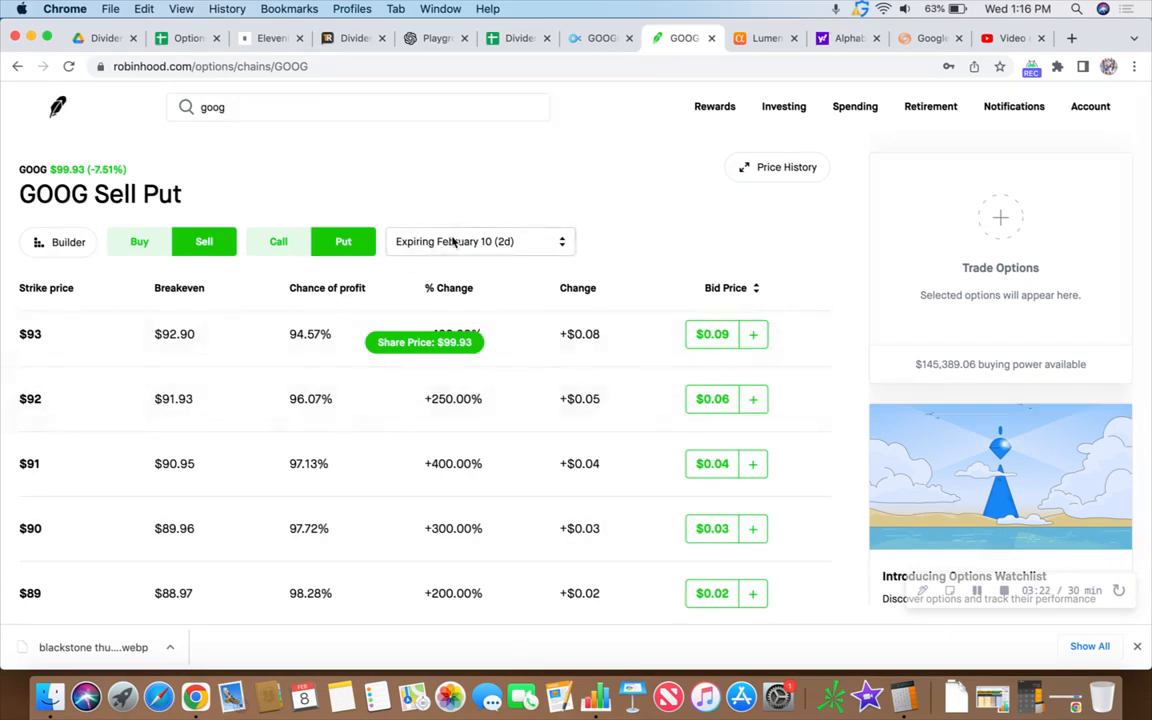
Switch the GOOG put chain to February 17 expiry and reach the $90 strike row.
click(480, 241)
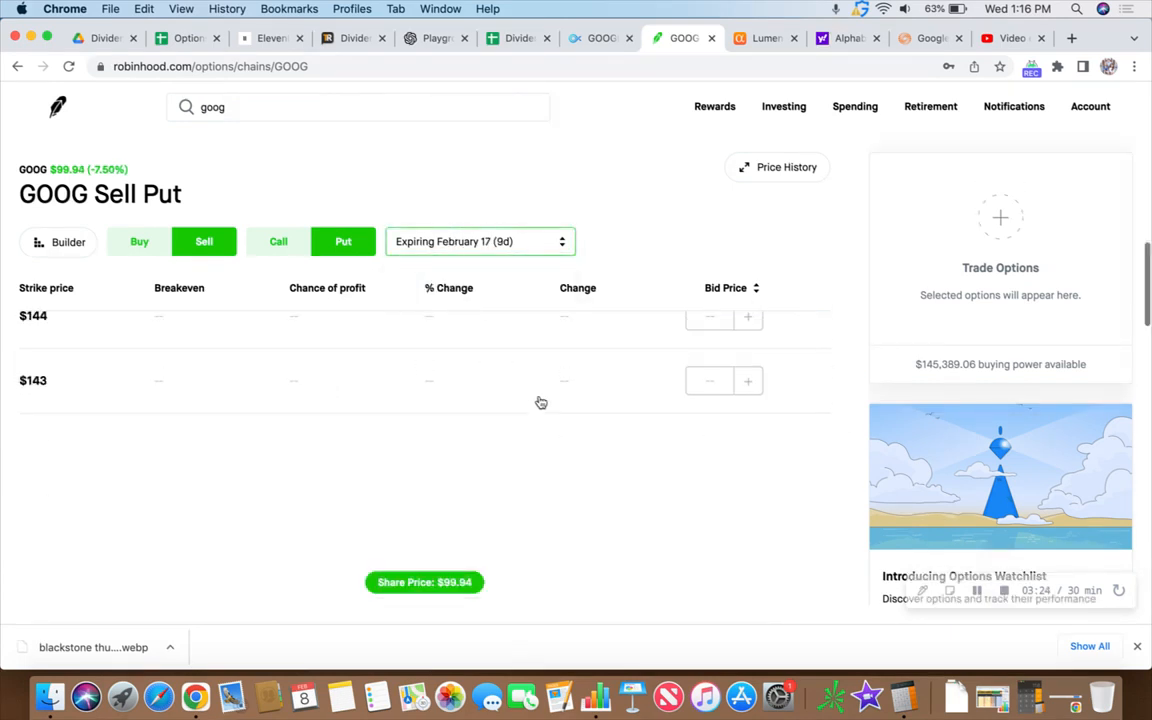
scroll(down, 3)
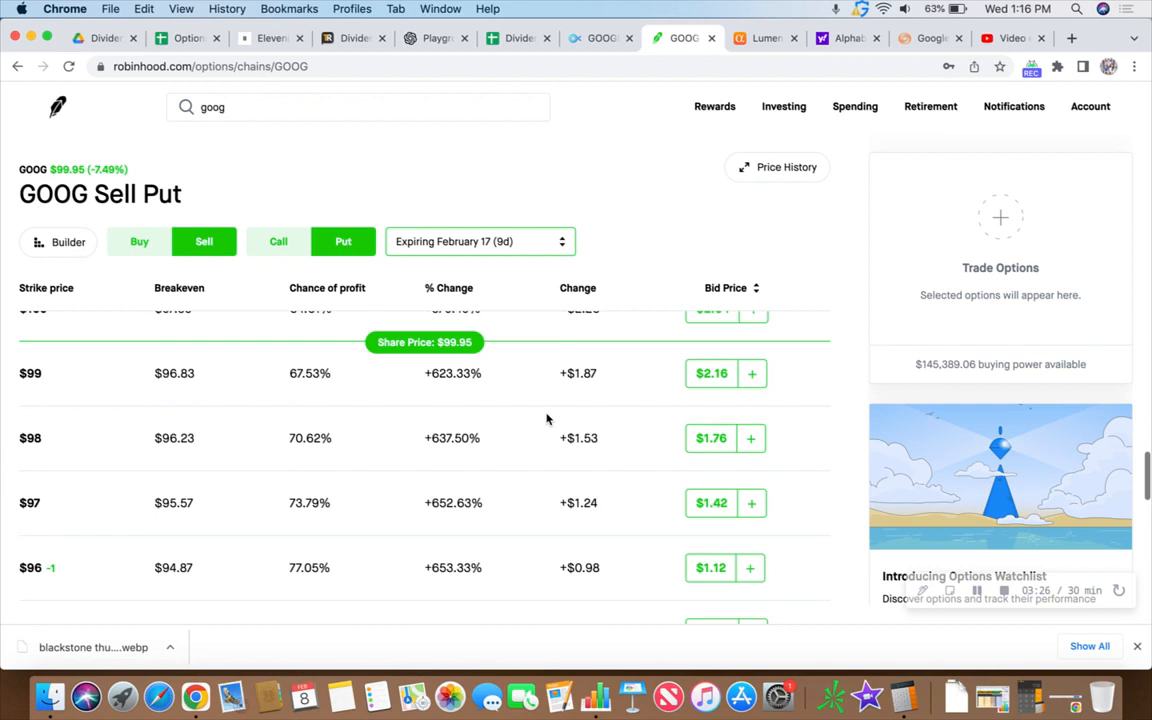
scroll(down, 3)
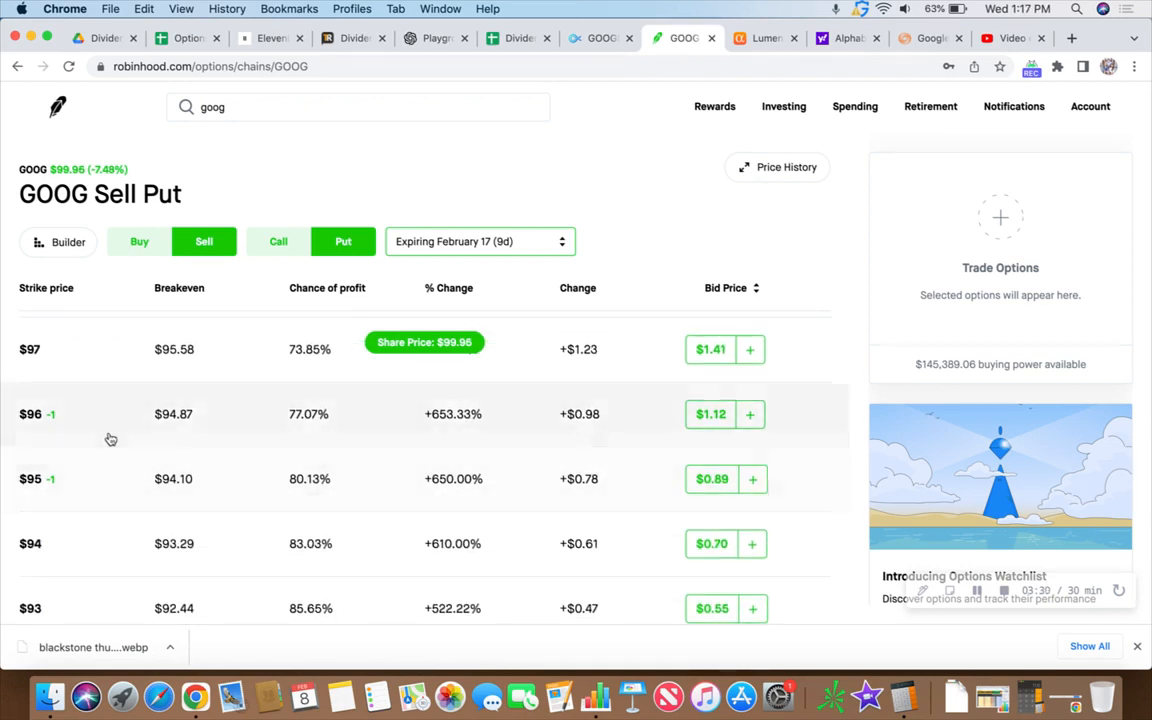
mouse_move(108, 434)
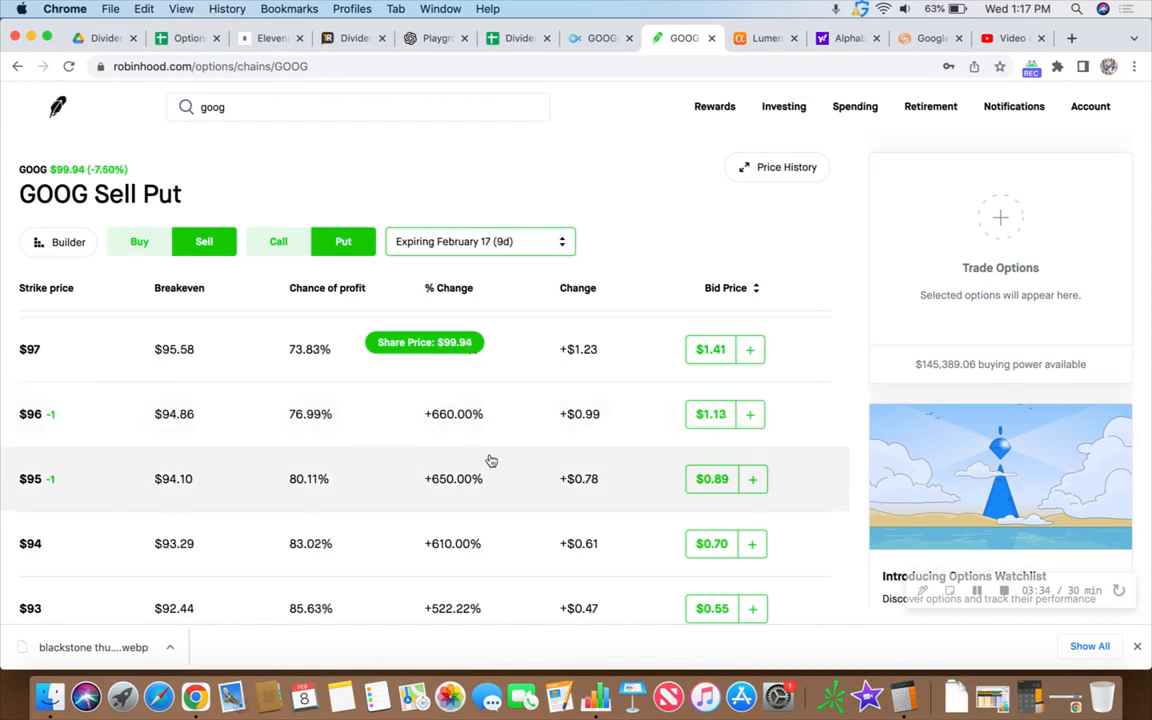
scroll(down, 3)
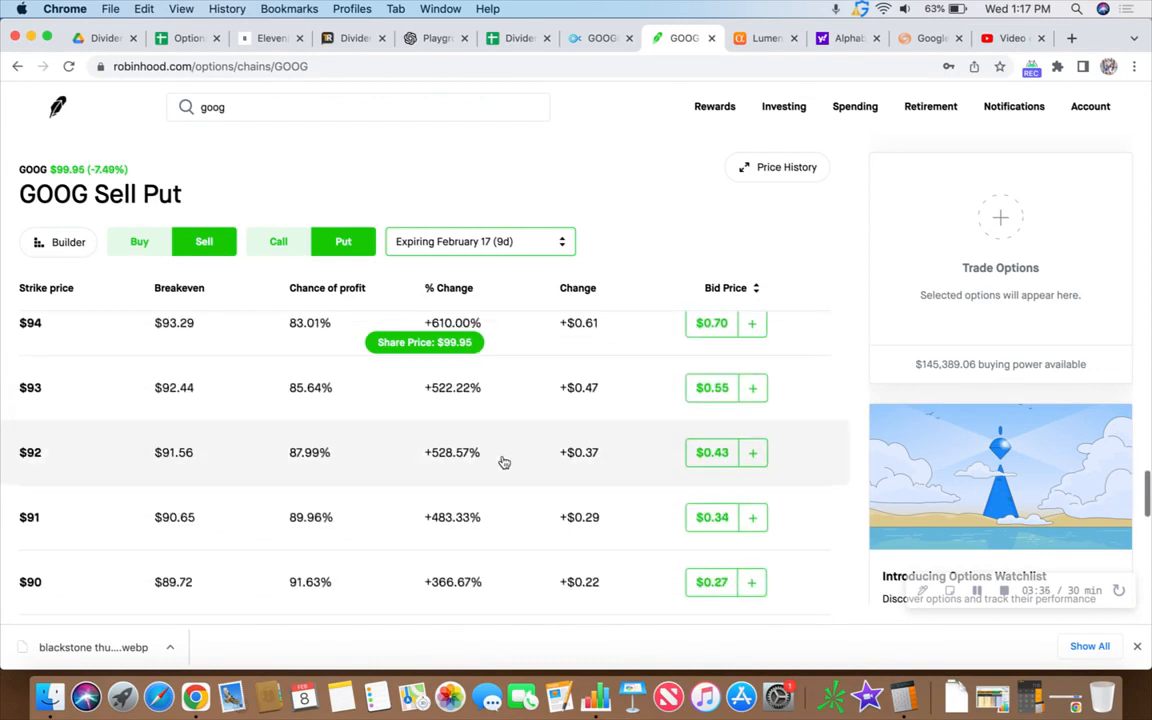
scroll(down, 3)
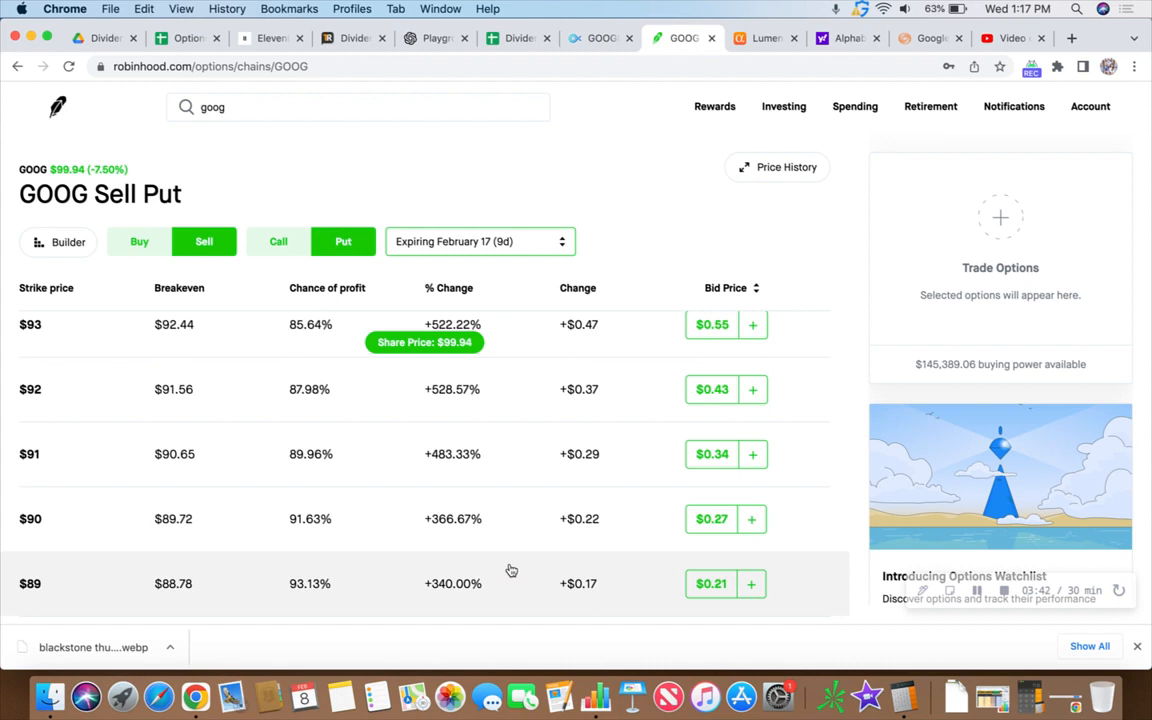
mouse_move(324, 538)
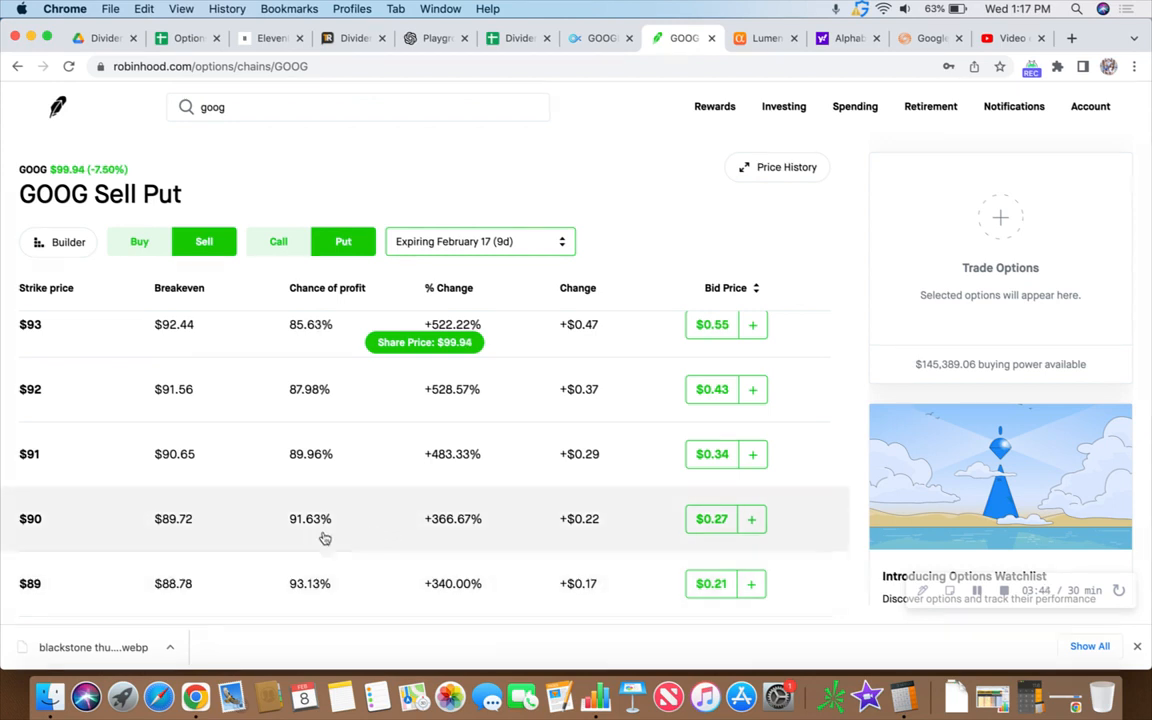
mouse_move(307, 535)
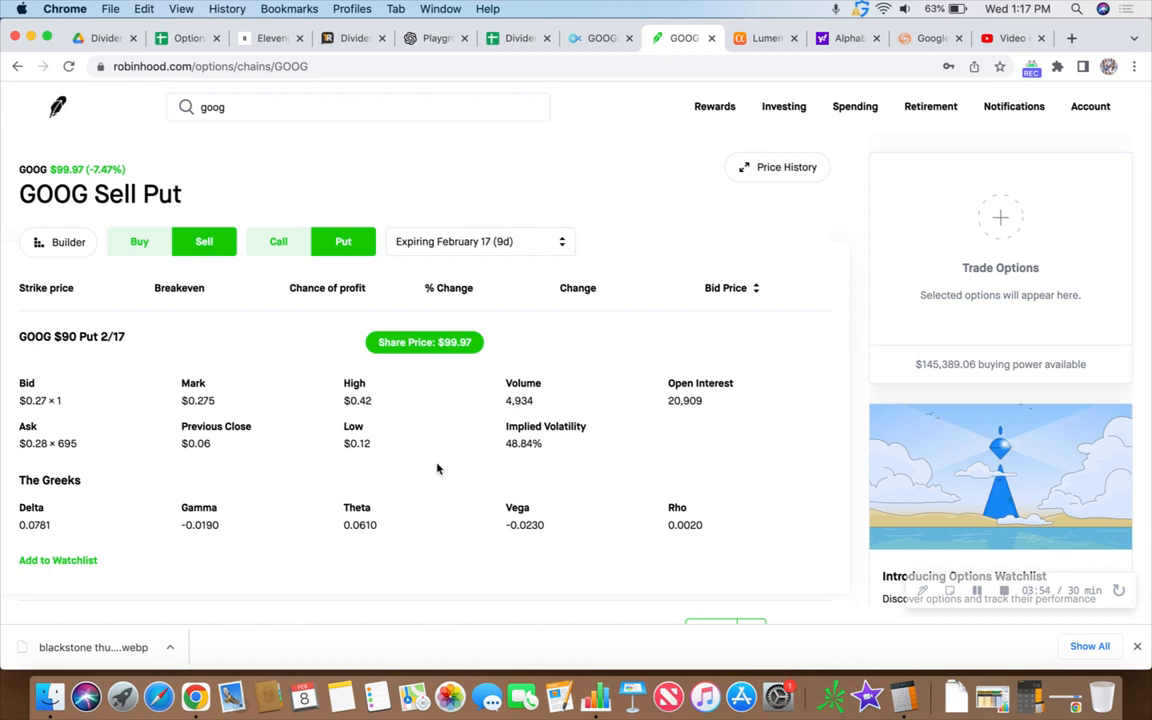
scroll(down, 3)
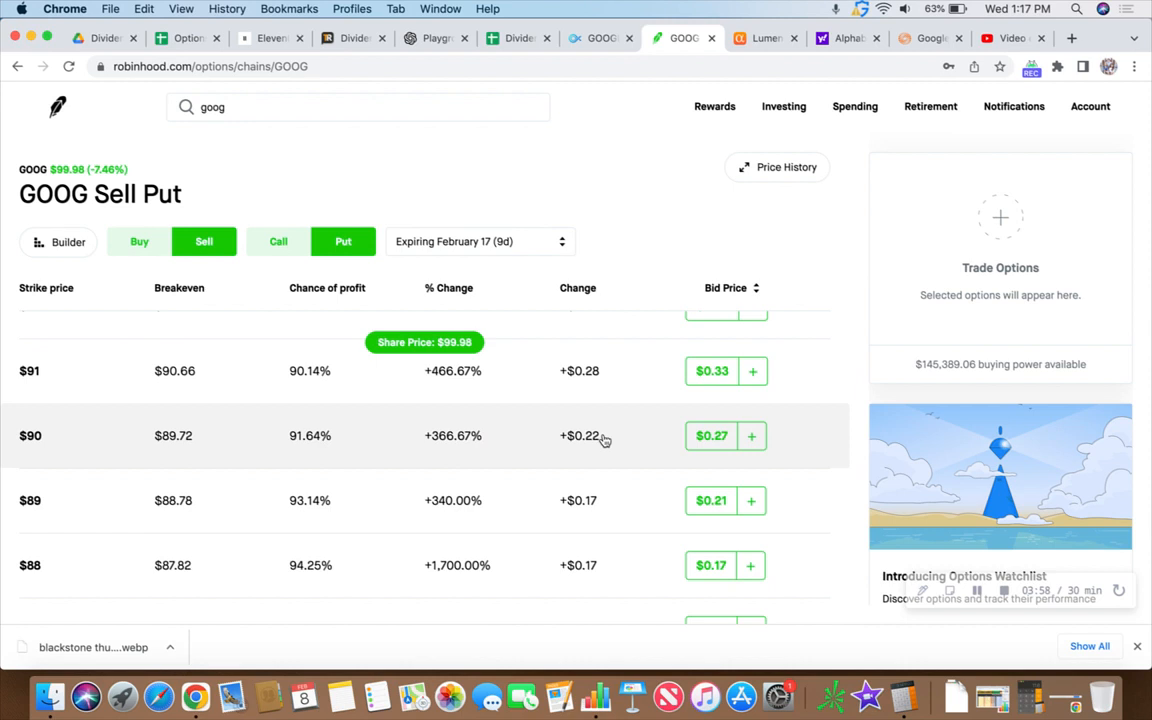
Sell one GOOG $90 Feb 17 put at the $0.27 bid, then review and submit.
click(751, 435)
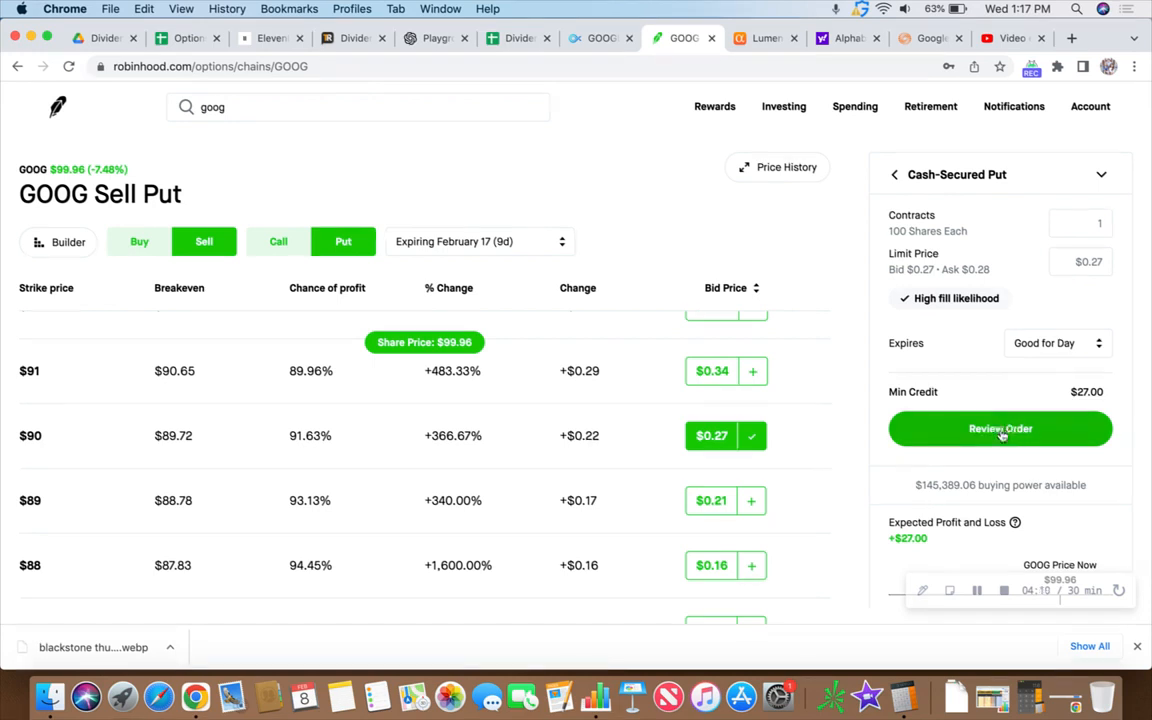
click(1000, 428)
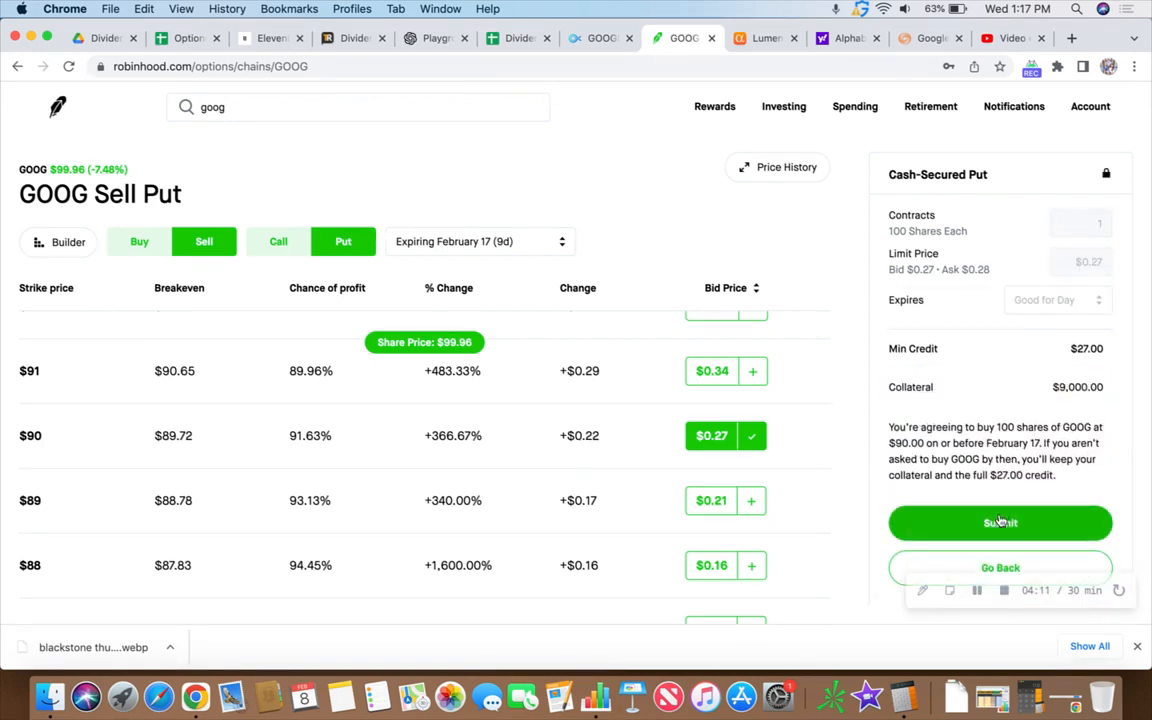
click(1000, 522)
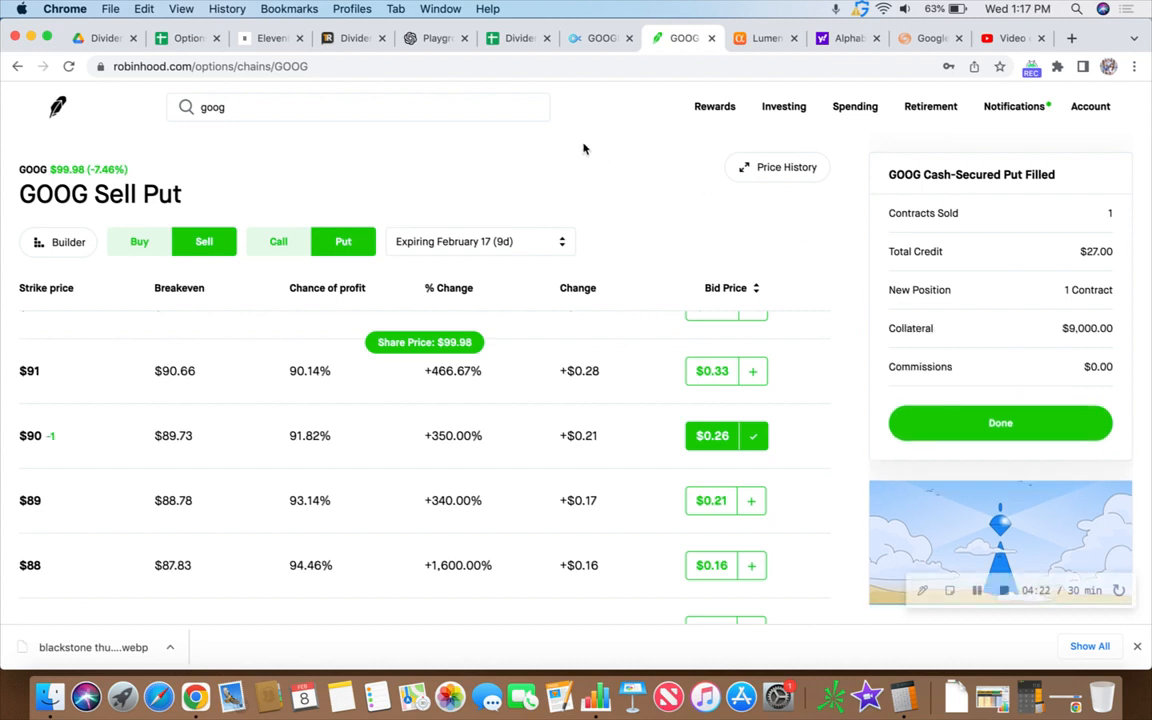
mouse_move(516, 160)
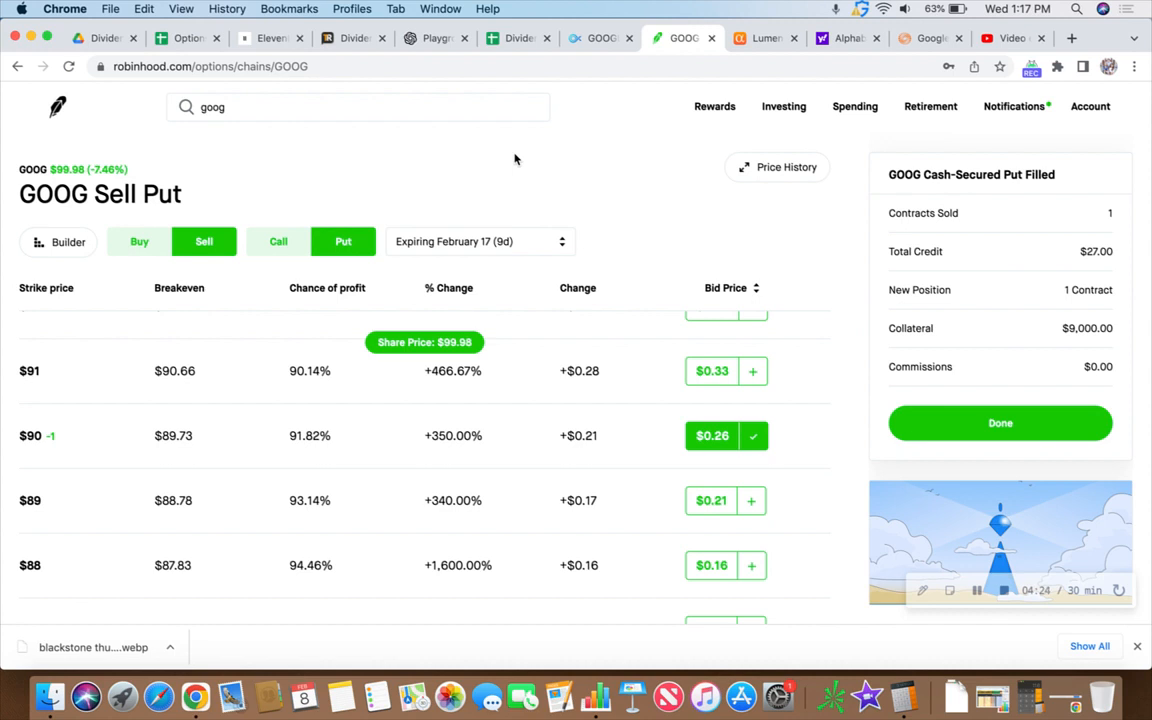
mouse_move(452, 159)
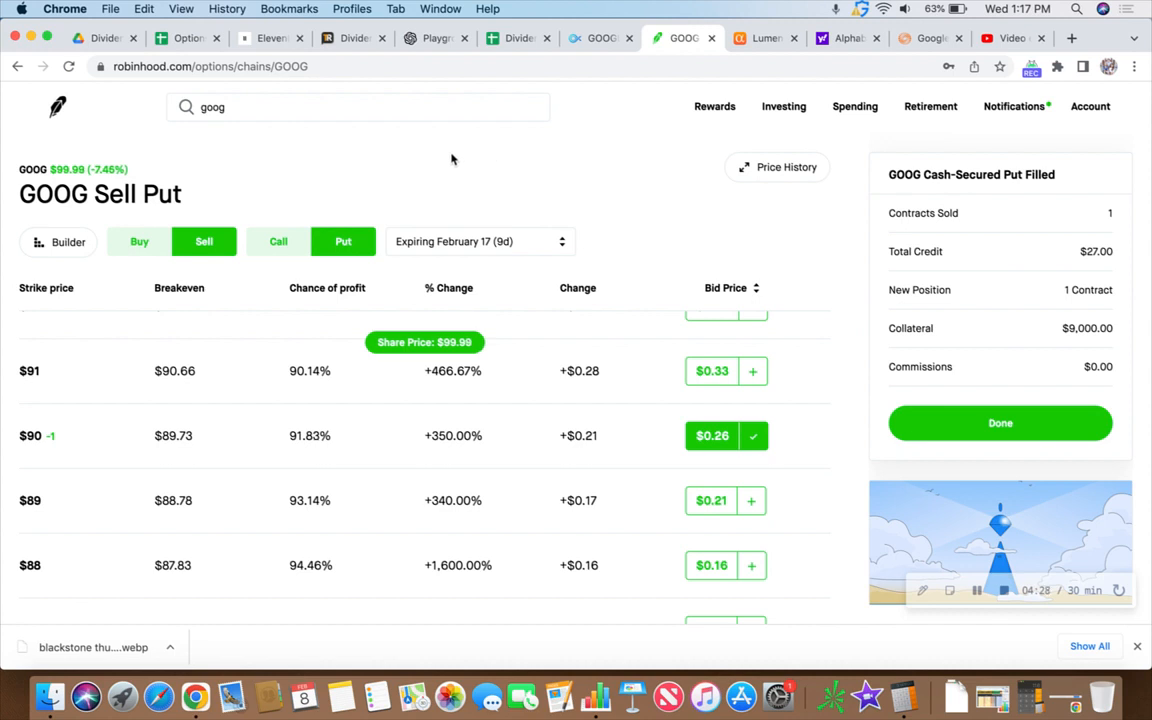
mouse_move(390, 154)
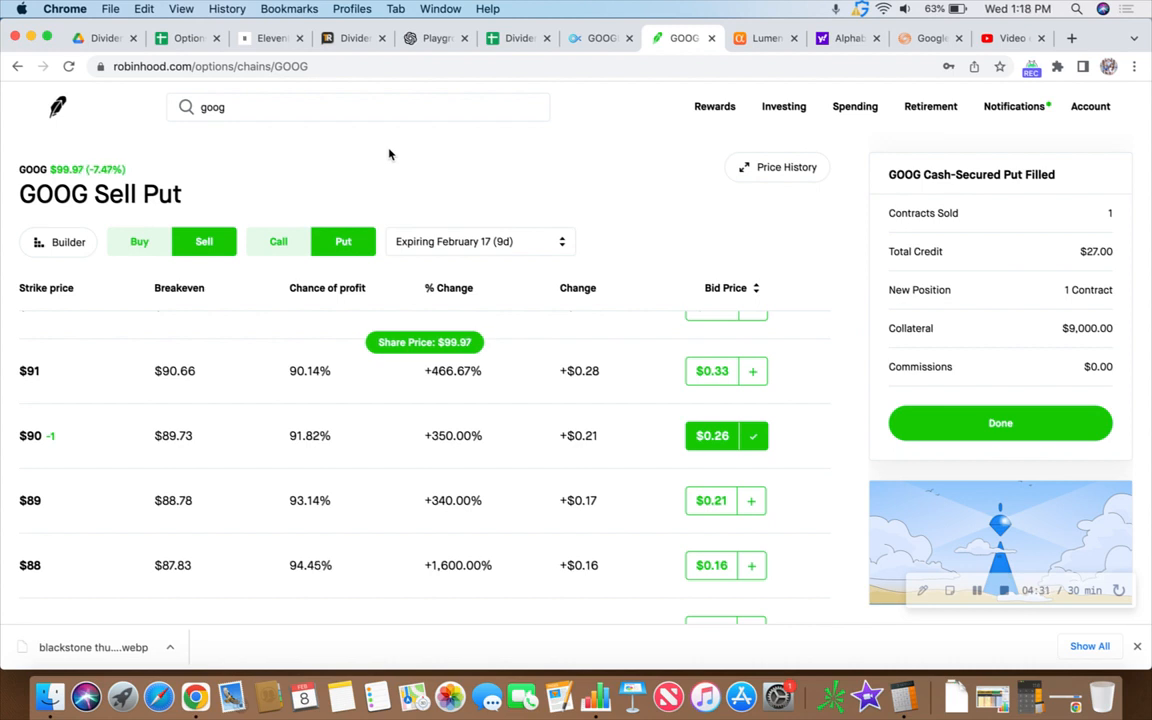
mouse_move(68, 169)
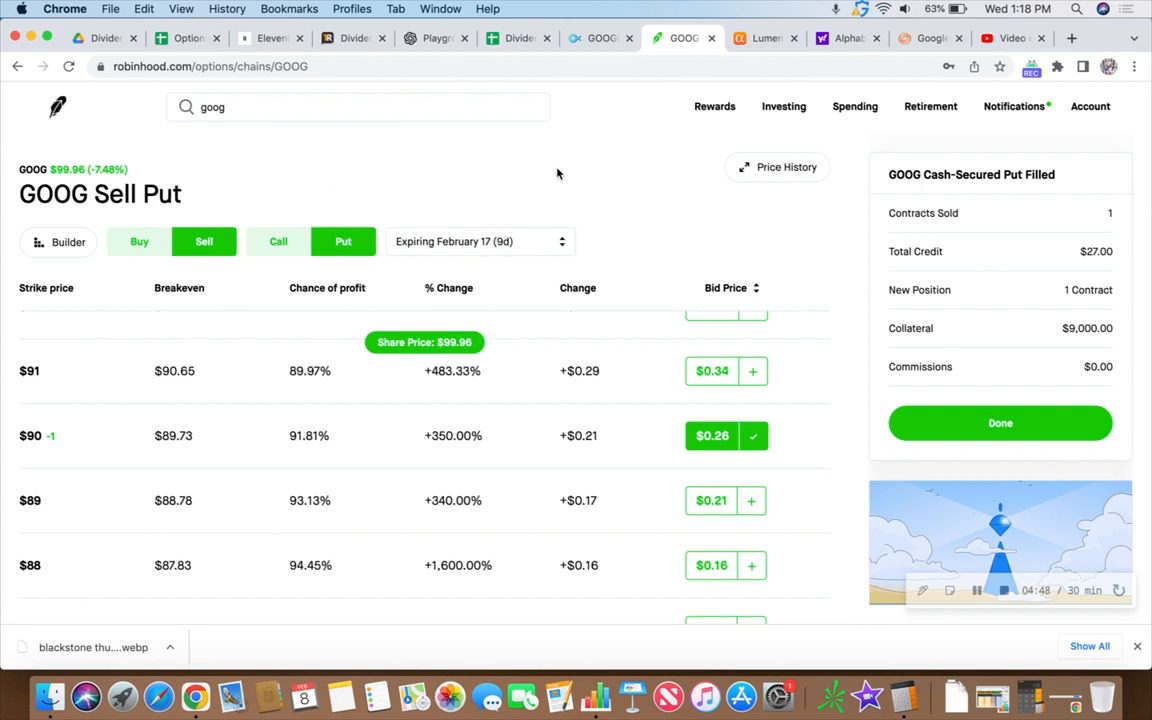
mouse_move(604, 174)
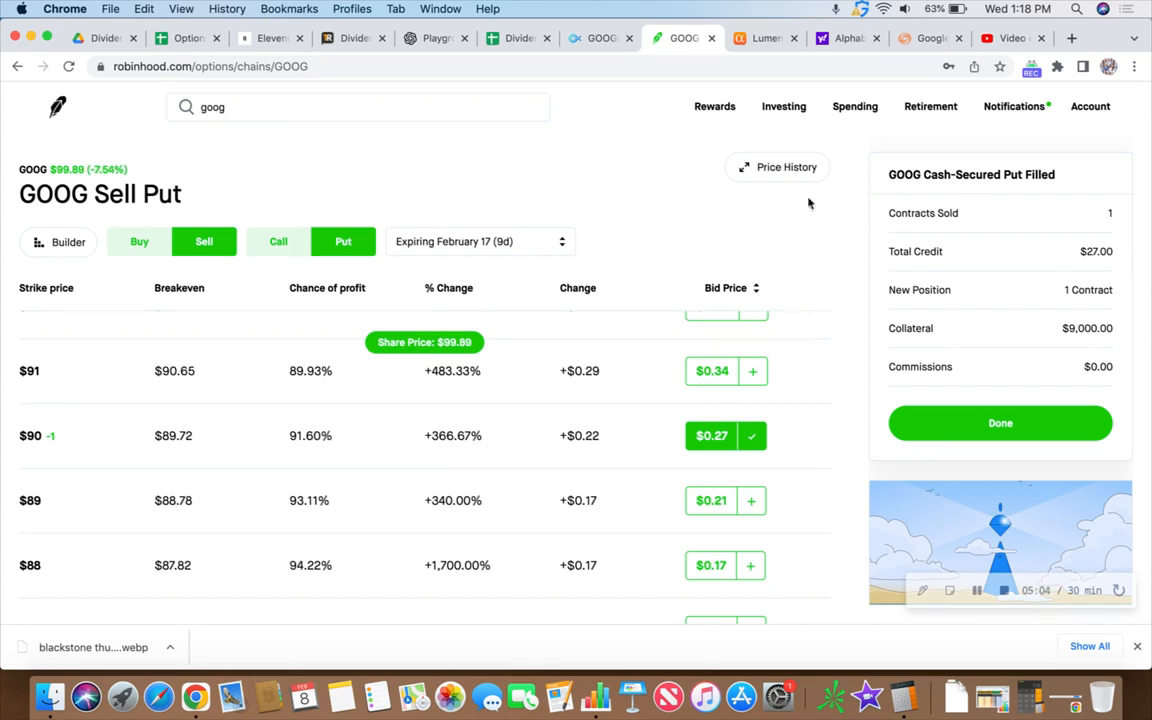
mouse_move(948, 573)
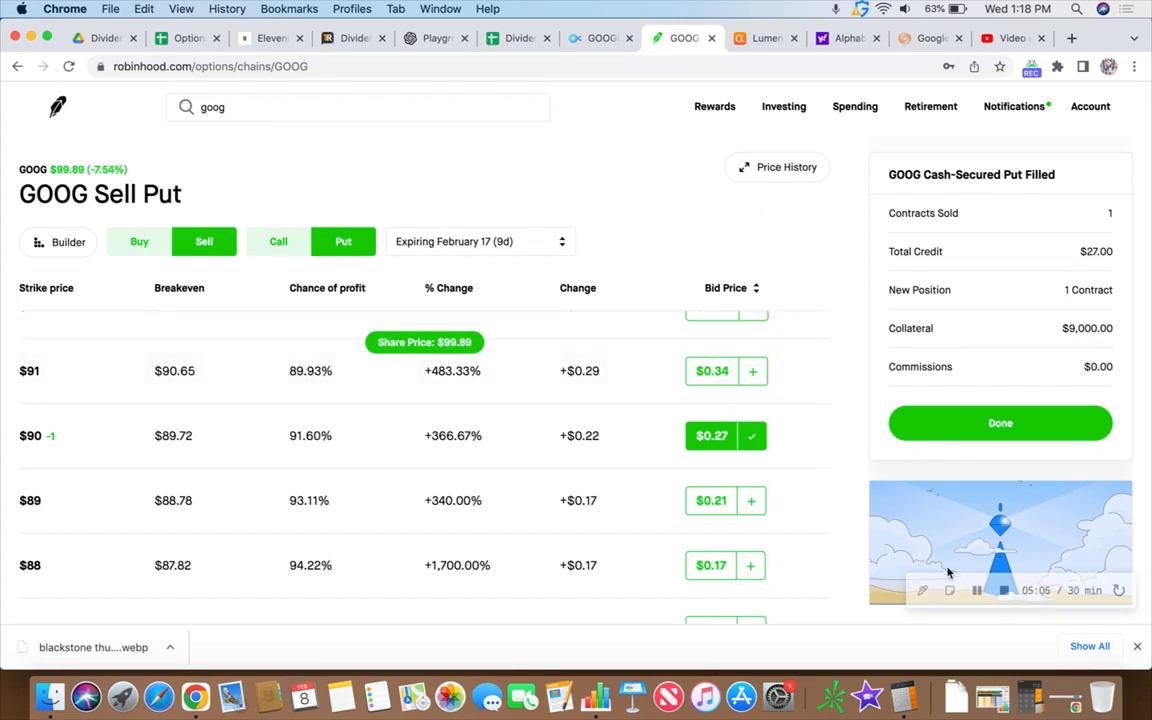